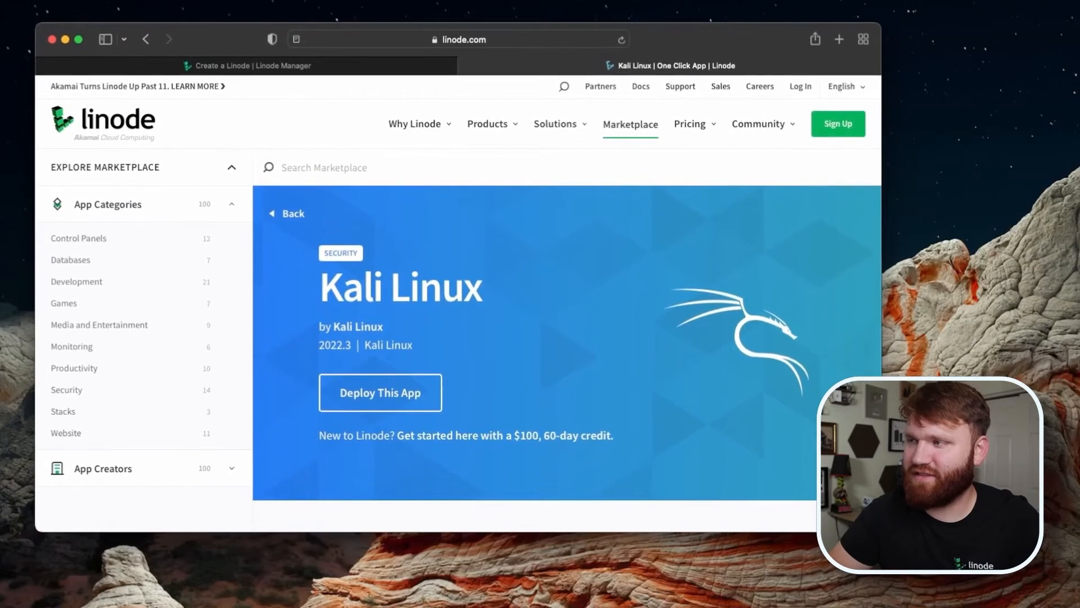
Step: Scroll down through the Kali Linux One-Click App marketplace page
scroll(down, 3)
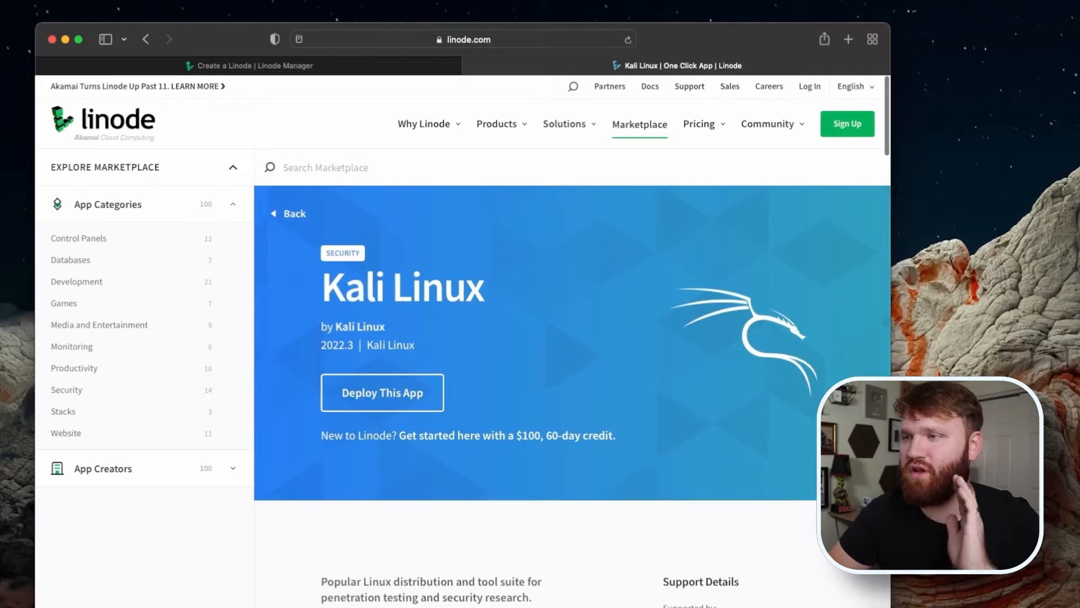
scroll(down, 3)
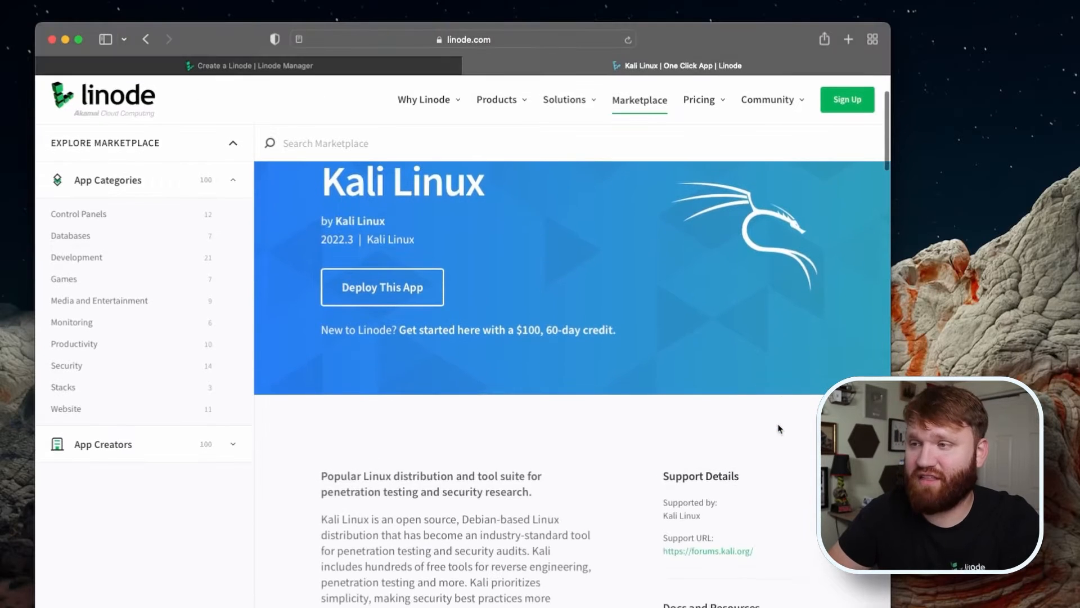
scroll(down, 3)
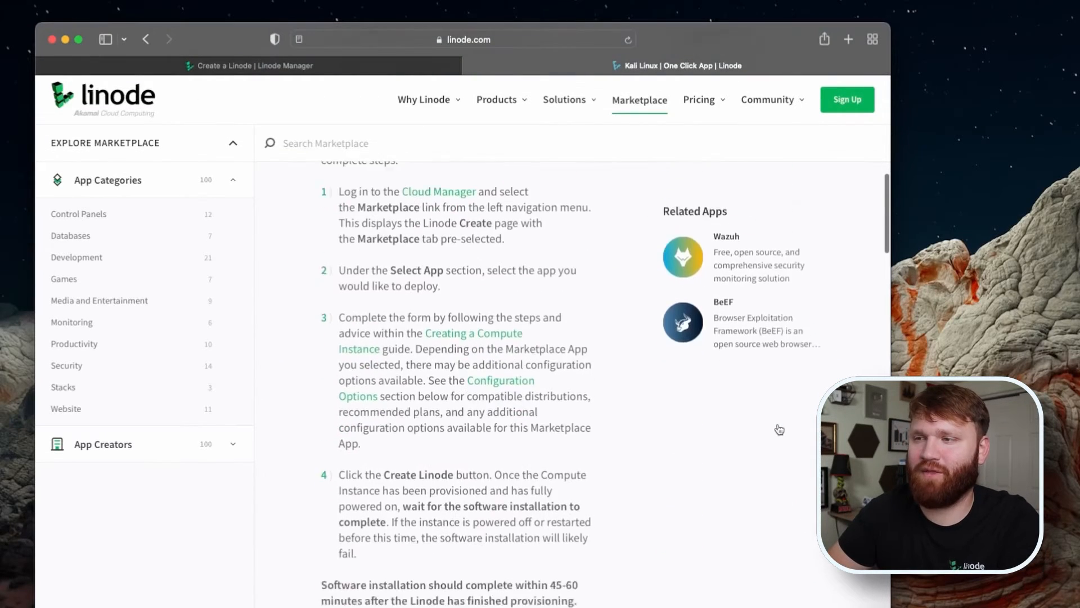
scroll(down, 3)
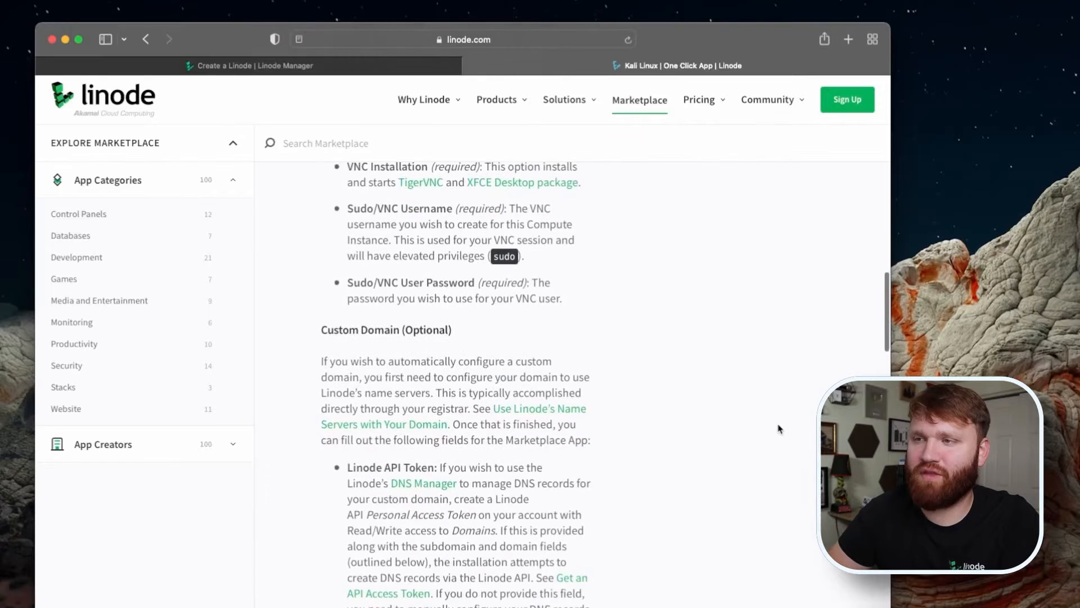
scroll(down, 3)
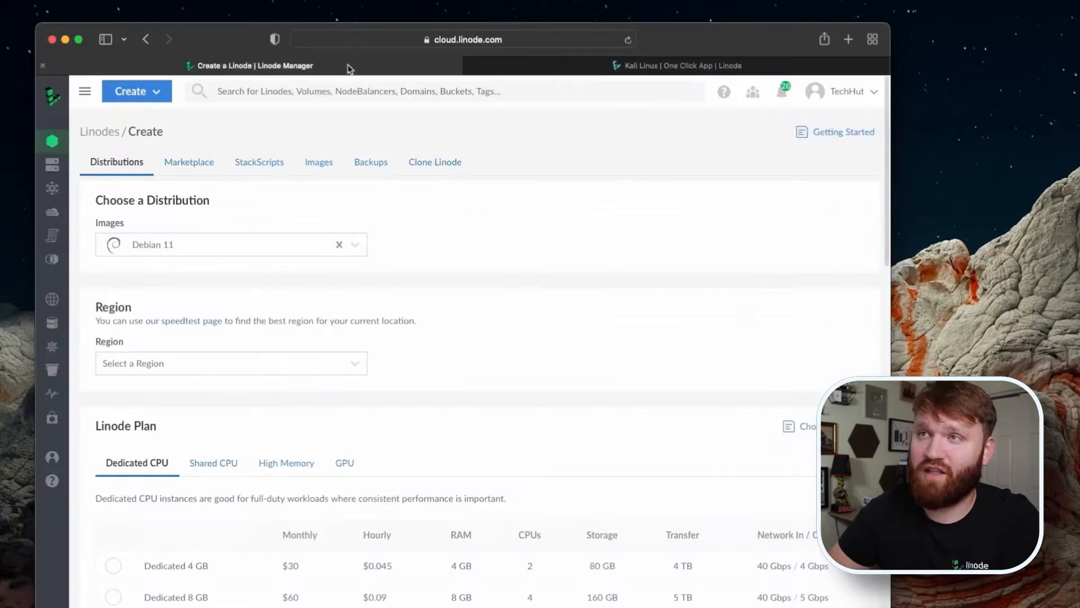
mouse_move(487, 336)
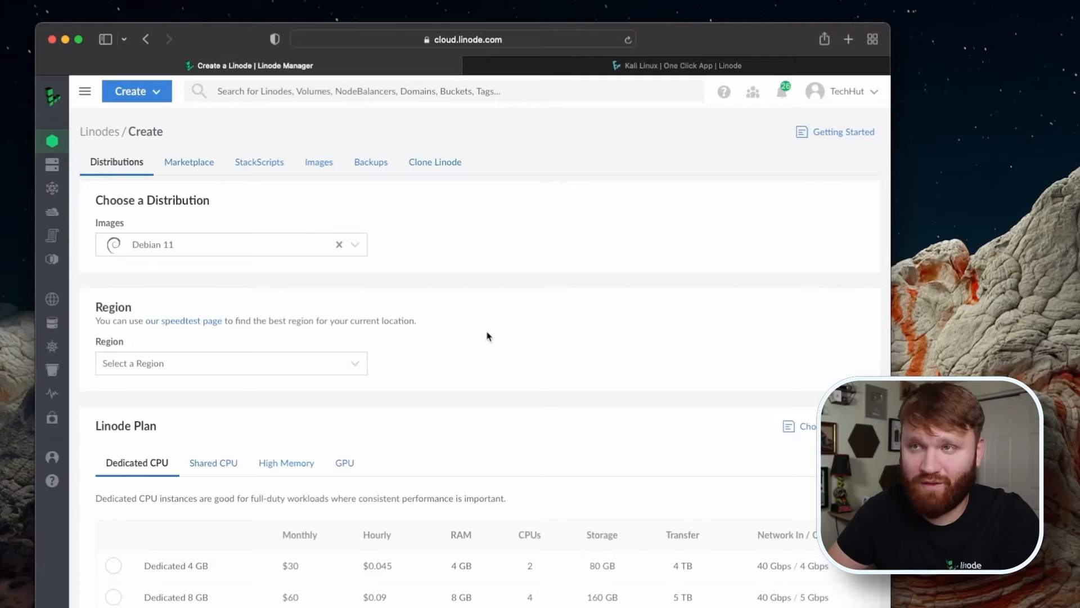
Step: Browse the Marketplace and search 'kal' to find the Kali Linux app
click(338, 244)
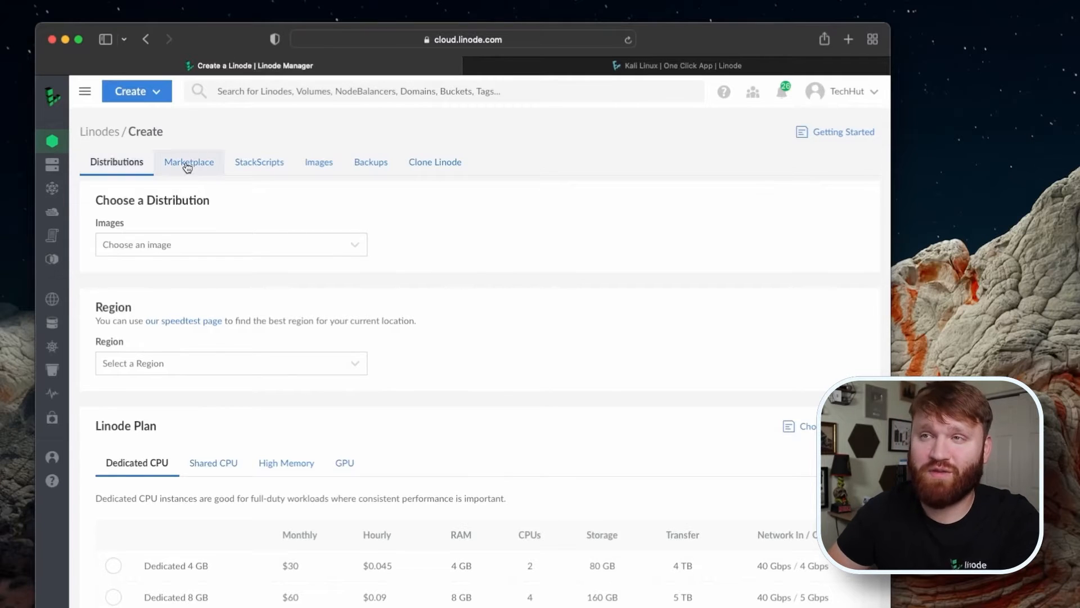
click(188, 162)
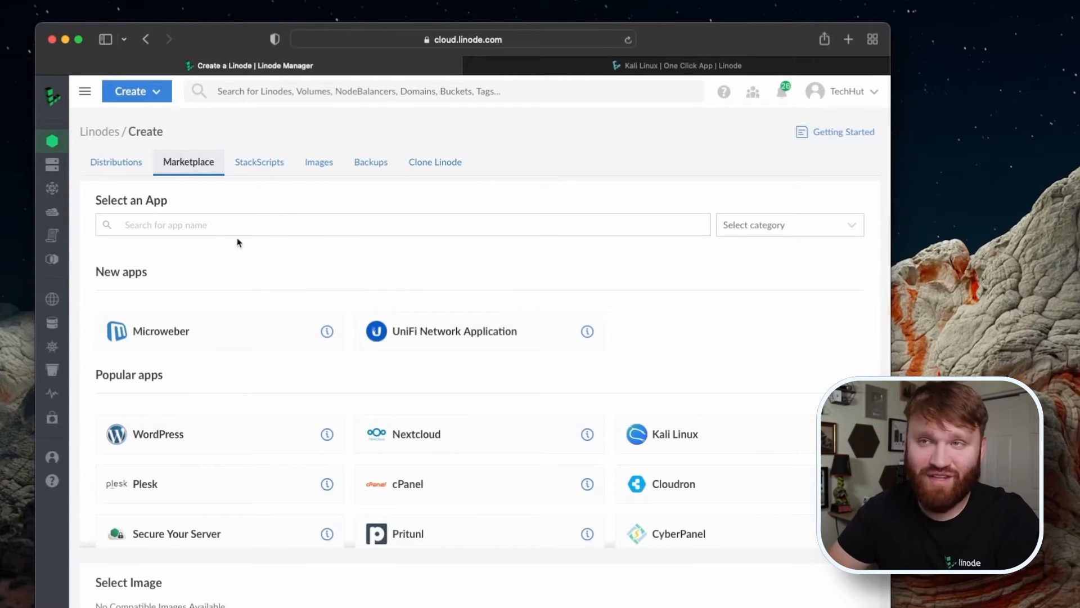
text(kal)
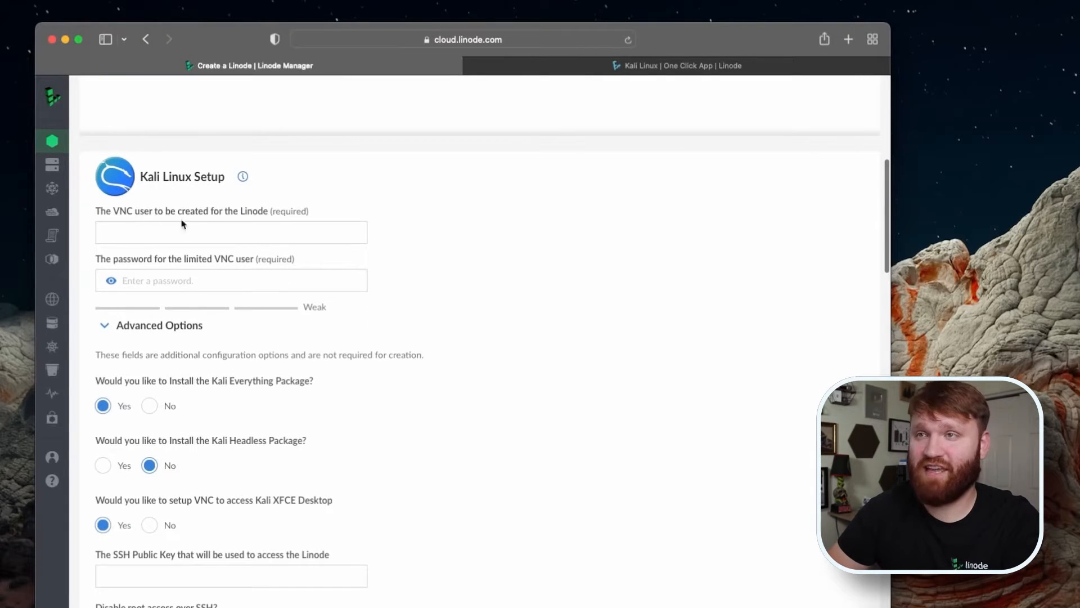
mouse_move(219, 246)
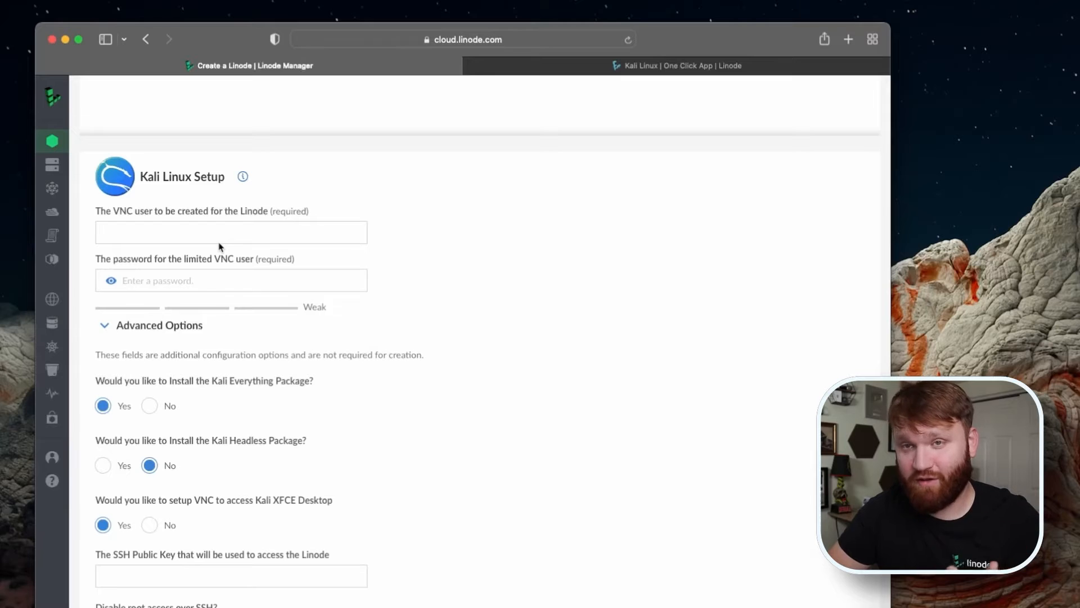
Step: Enter VNC username 'brandon' and a password, and set Kali Headless Package to Yes
click(230, 232)
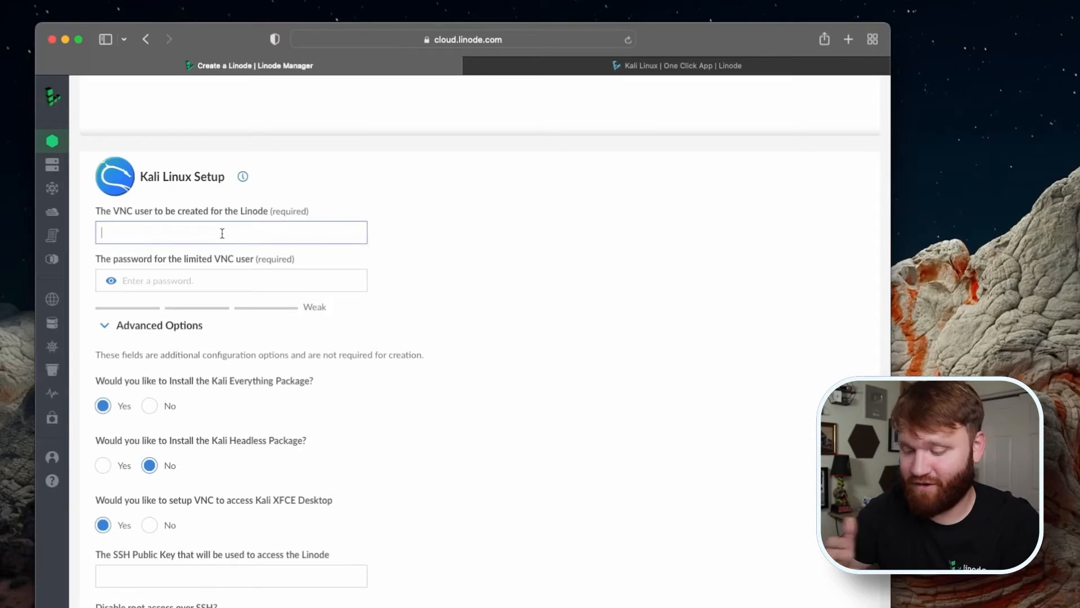
text(brandon)
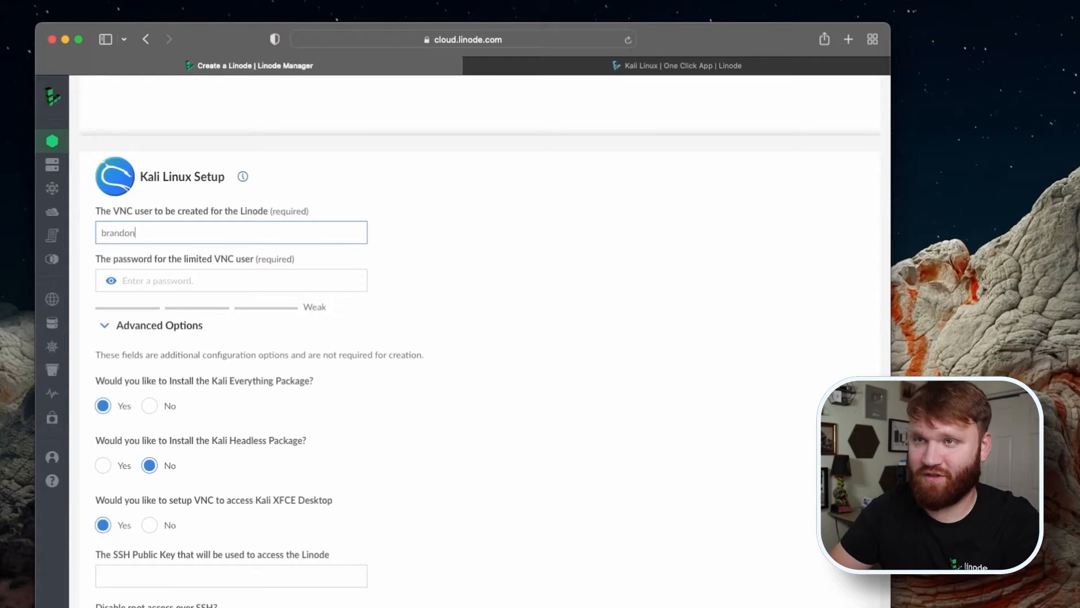
click(207, 281)
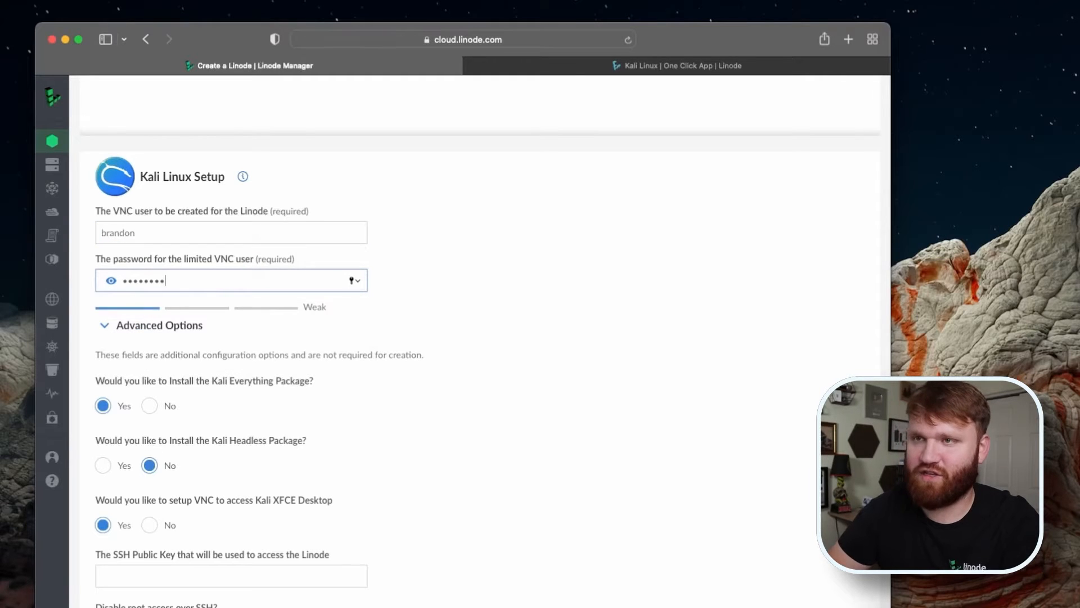
scroll(down, 3)
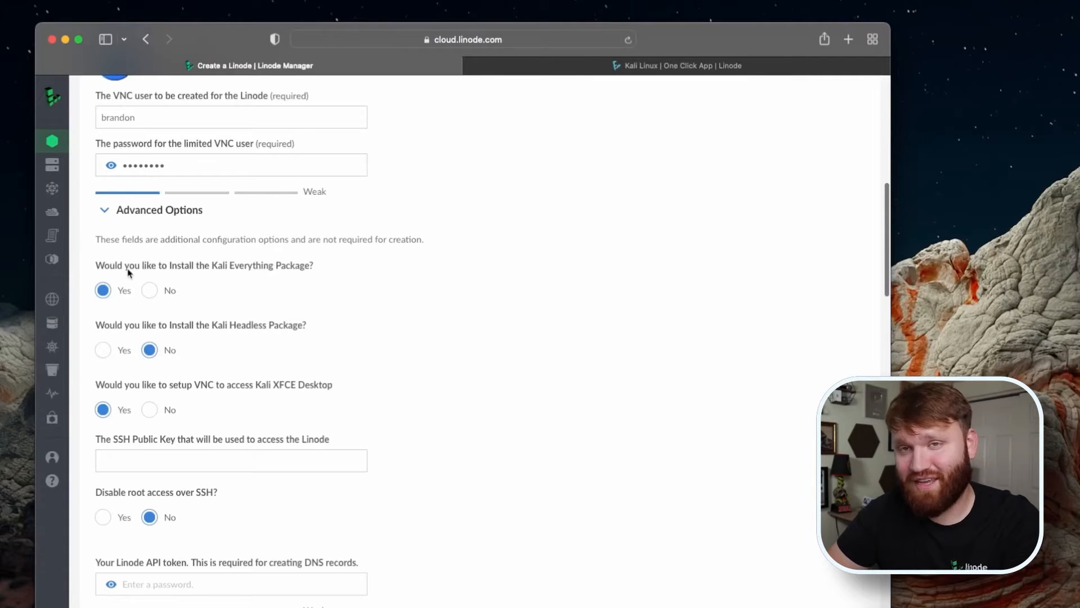
mouse_move(232, 273)
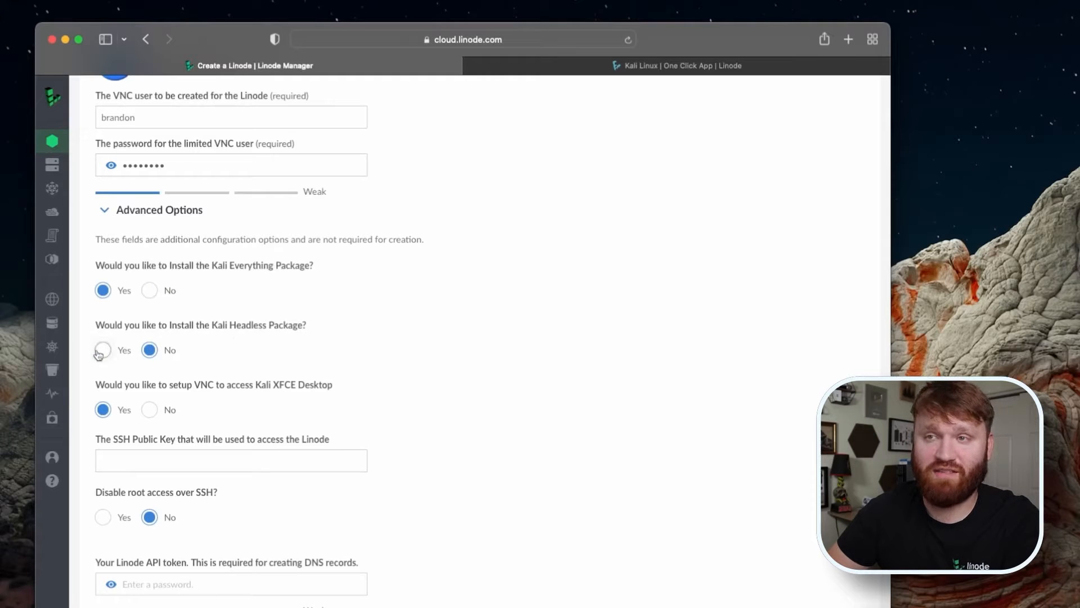
click(102, 350)
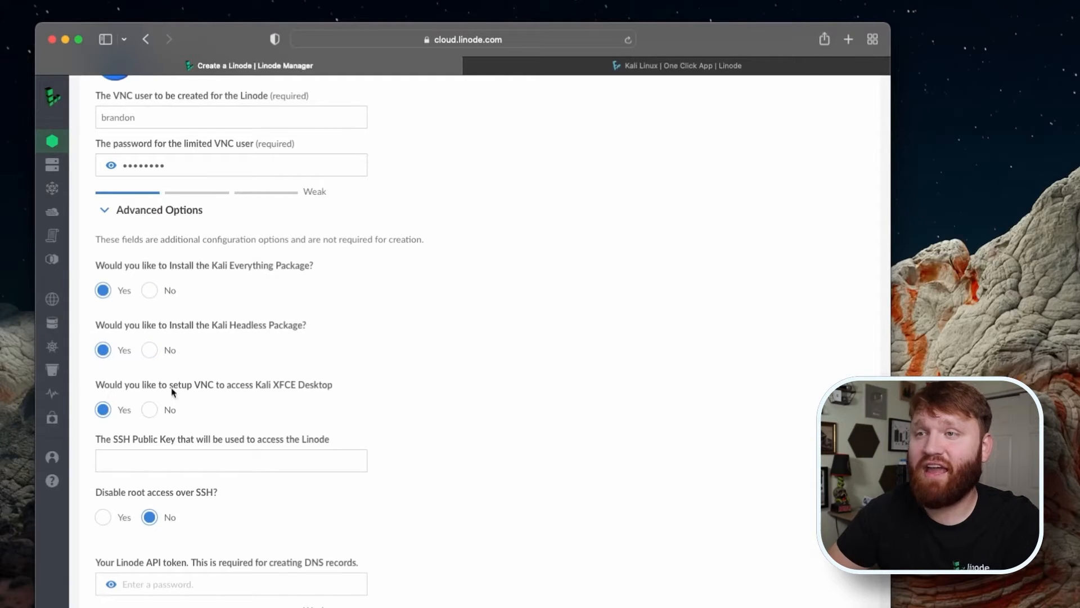
mouse_move(232, 395)
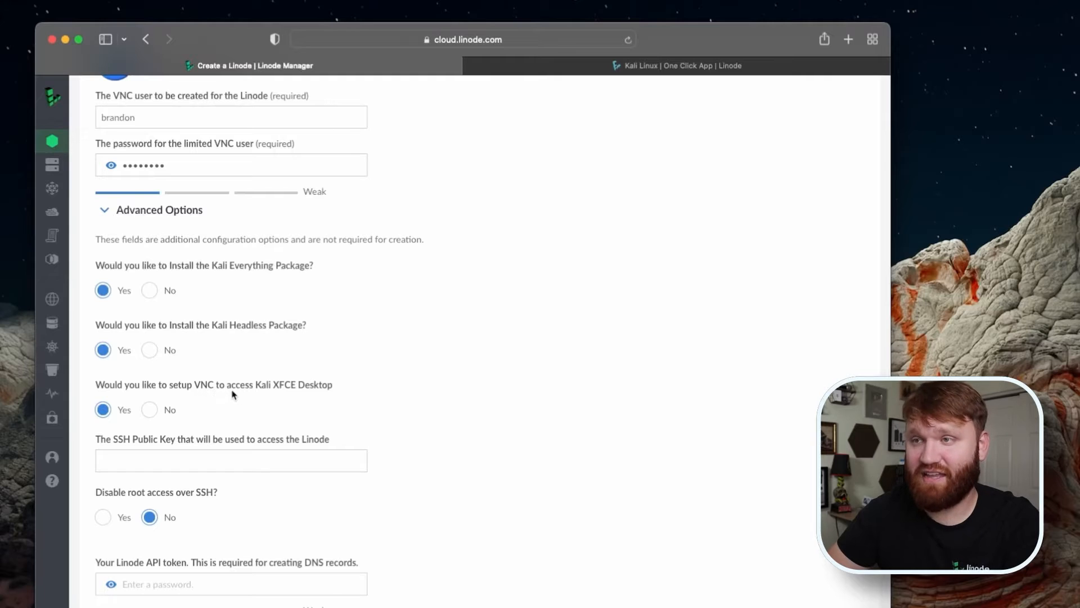
mouse_move(322, 392)
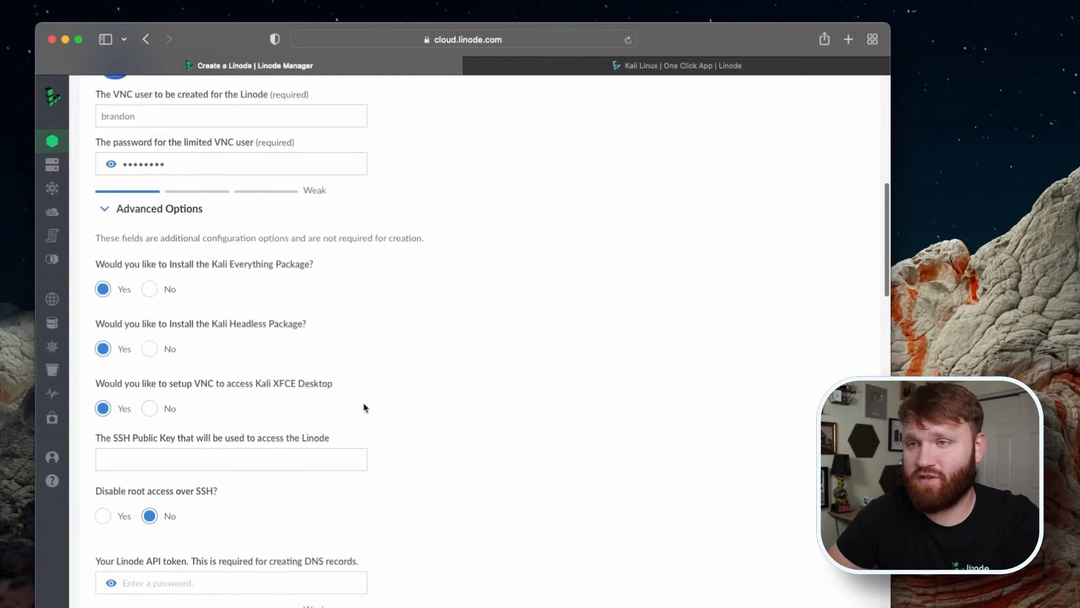
Step: Choose Fremont, CA from the Region dropdown for the new Linode
scroll(down, 3)
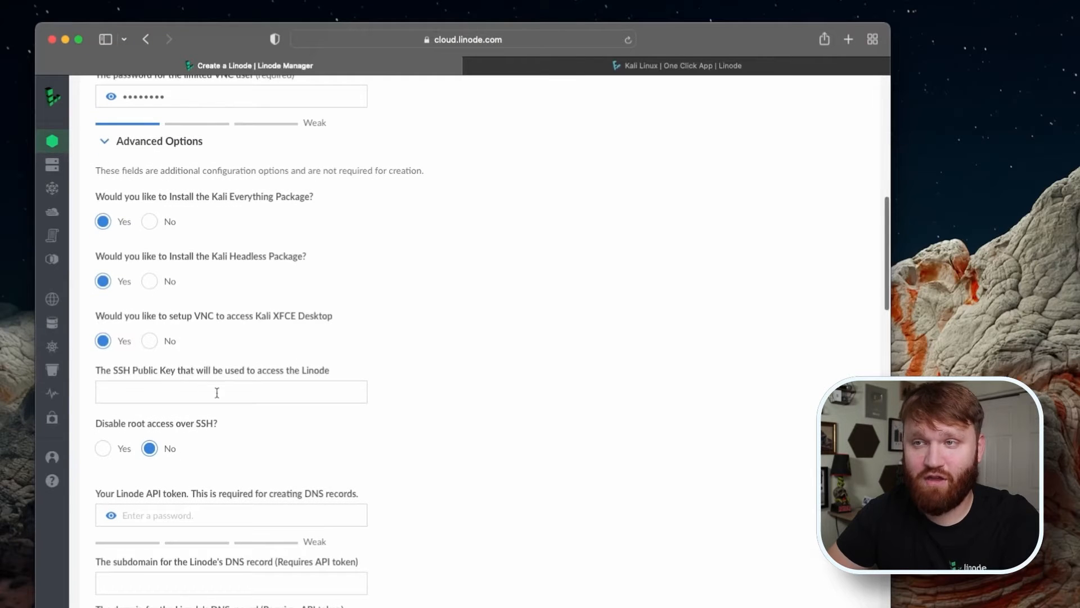
scroll(down, 3)
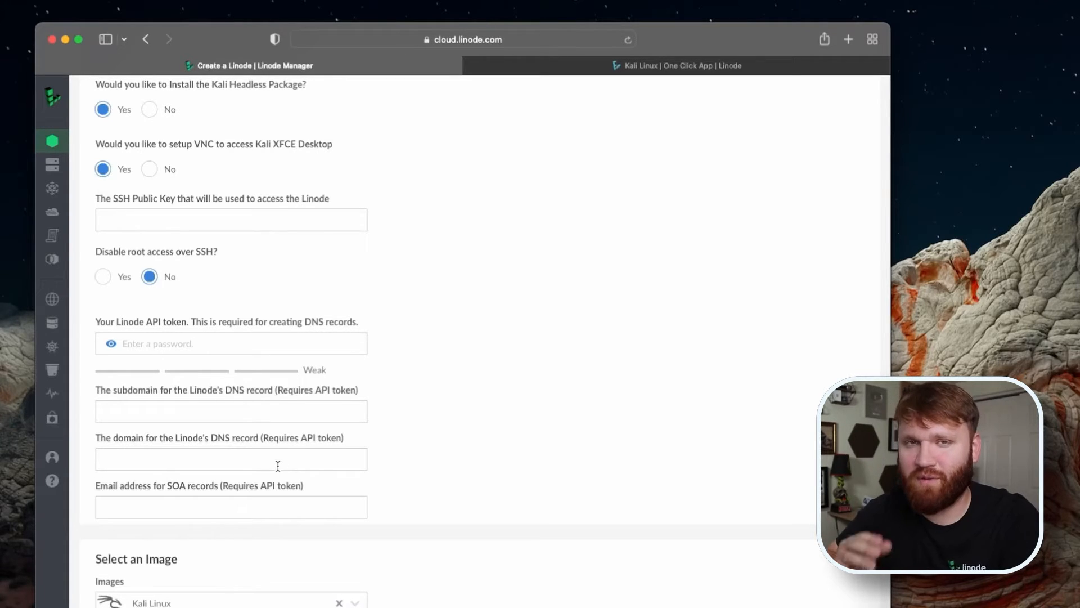
scroll(down, 3)
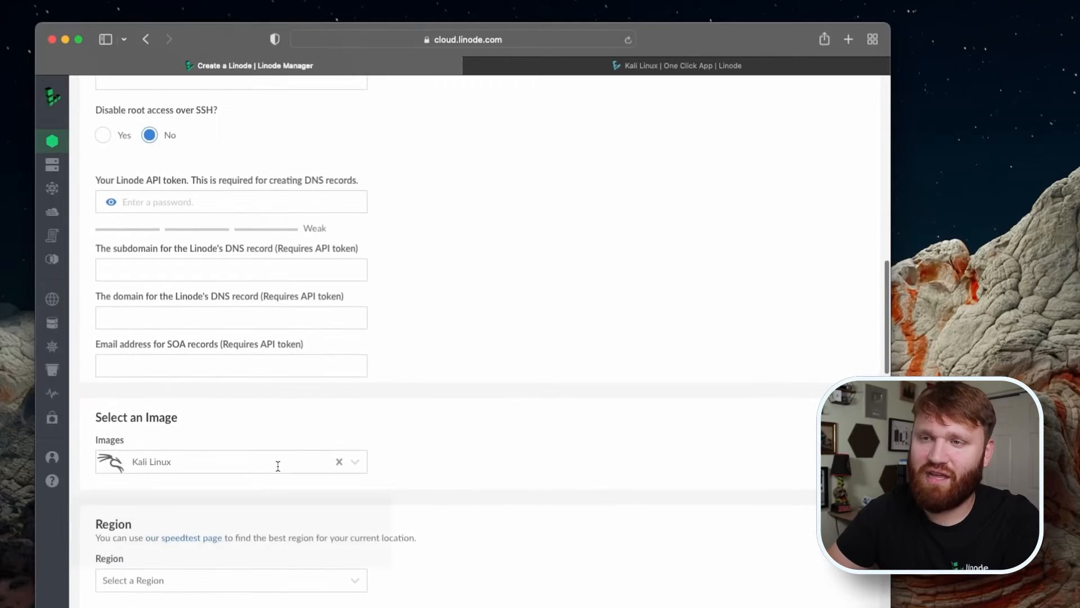
scroll(down, 3)
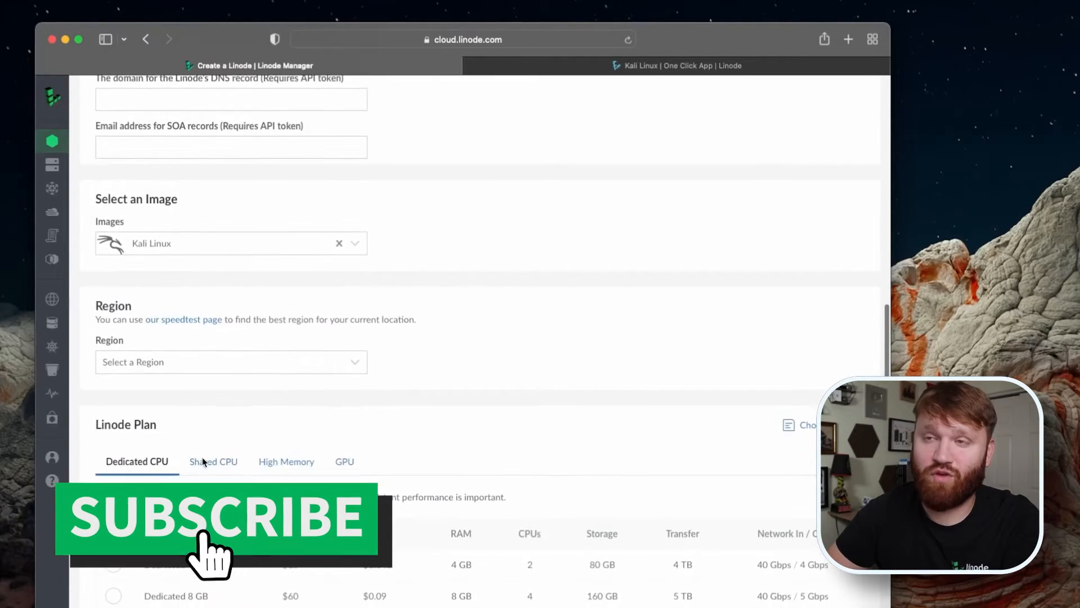
click(230, 362)
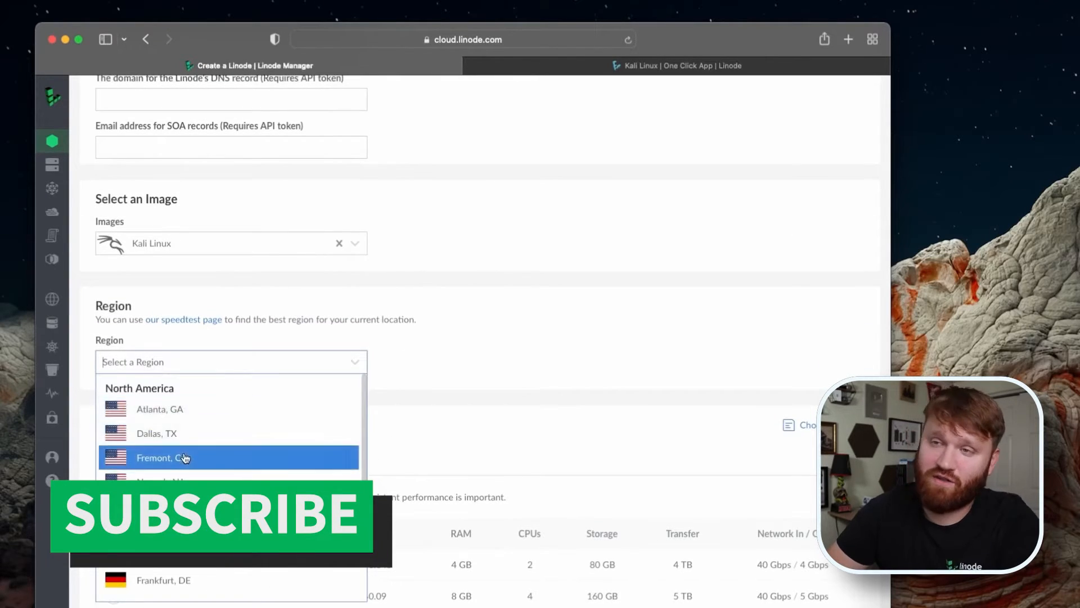
click(163, 458)
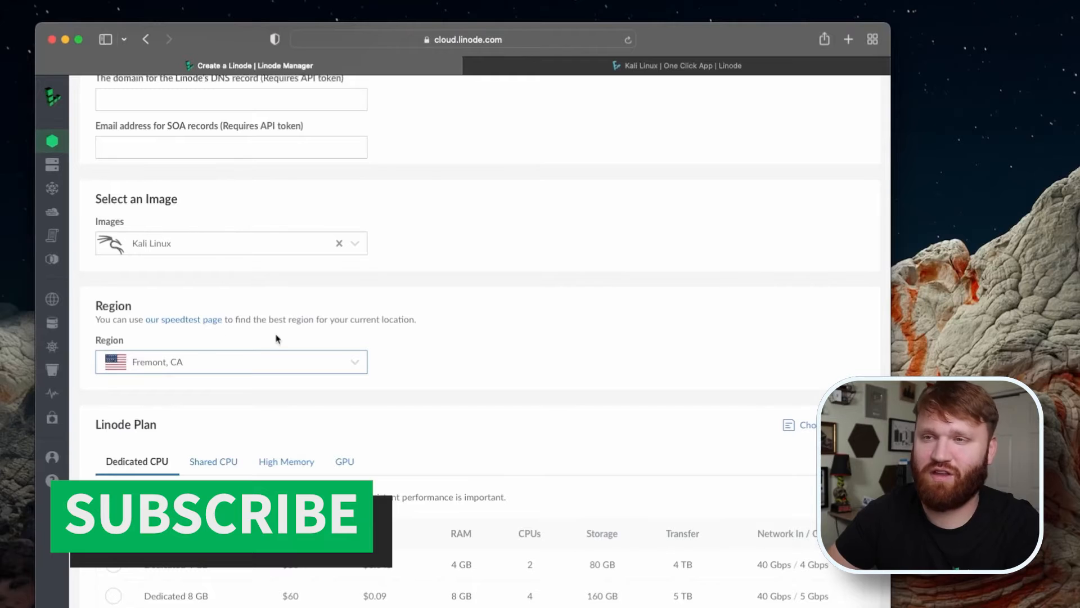
scroll(down, 3)
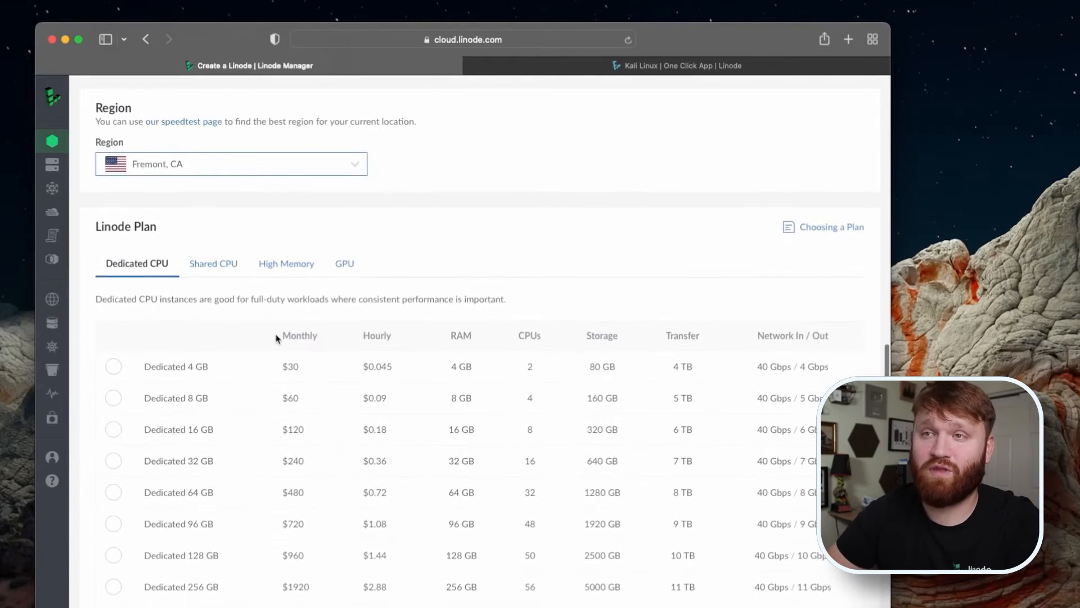
mouse_move(253, 208)
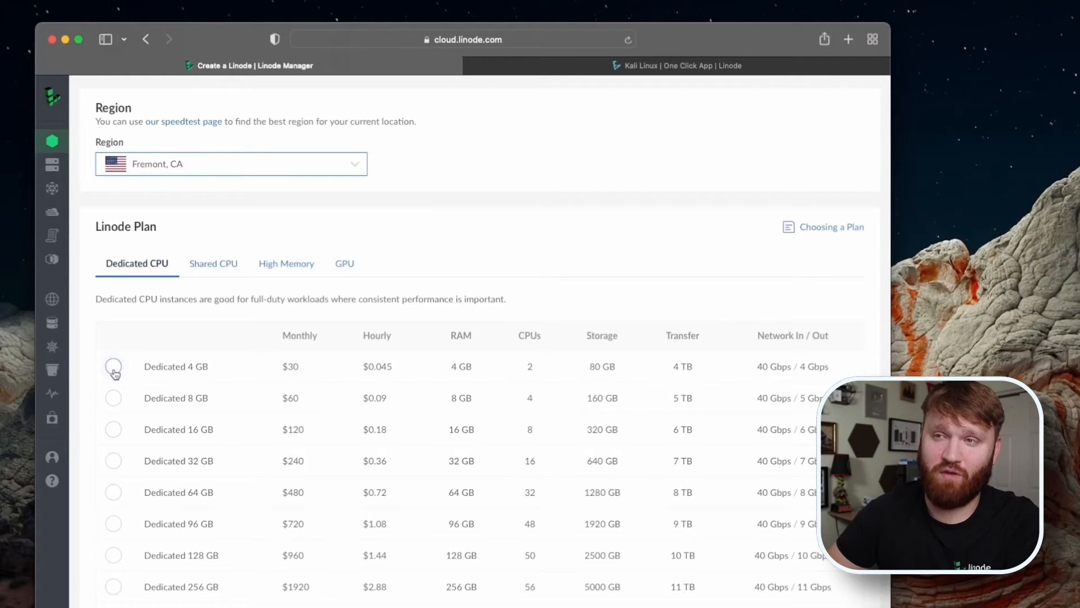
Step: Select the Dedicated 4 GB plan and edit the label to kalilinux-us-west-temp
click(114, 366)
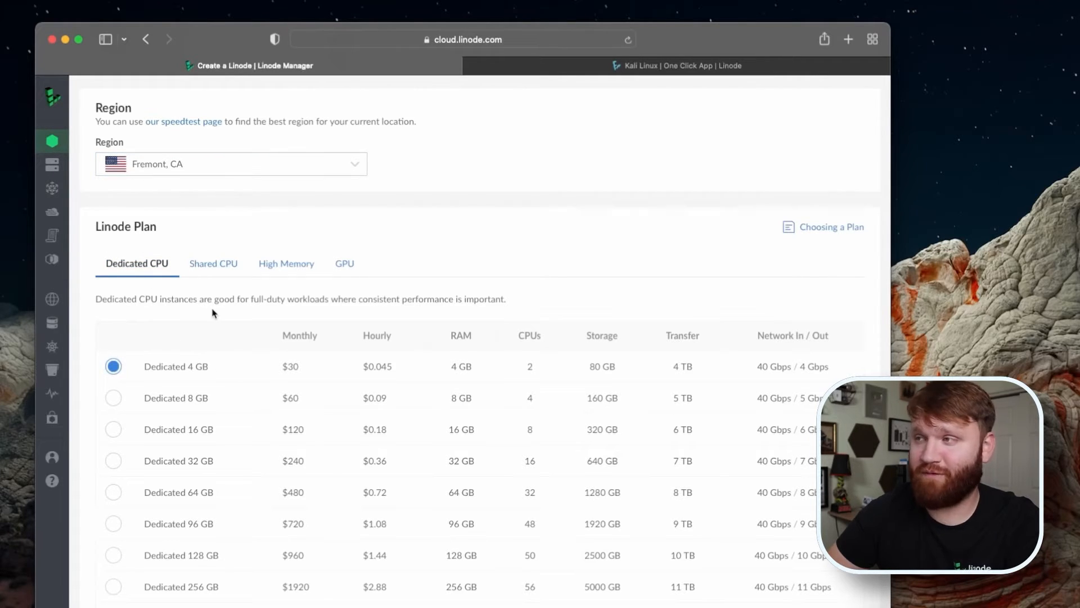
scroll(down, 3)
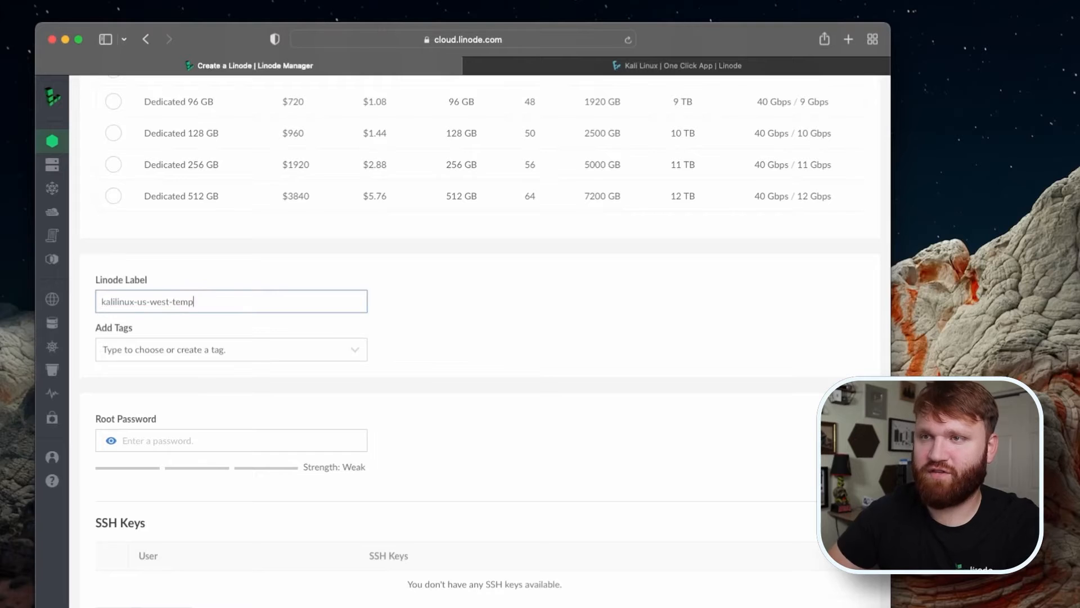
click(230, 440)
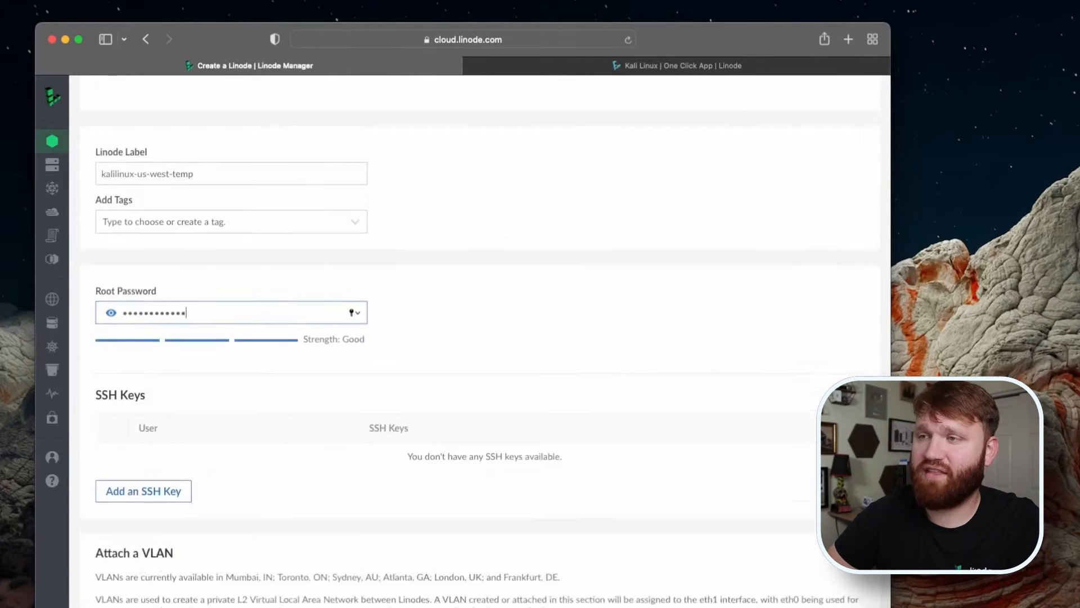
scroll(down, 3)
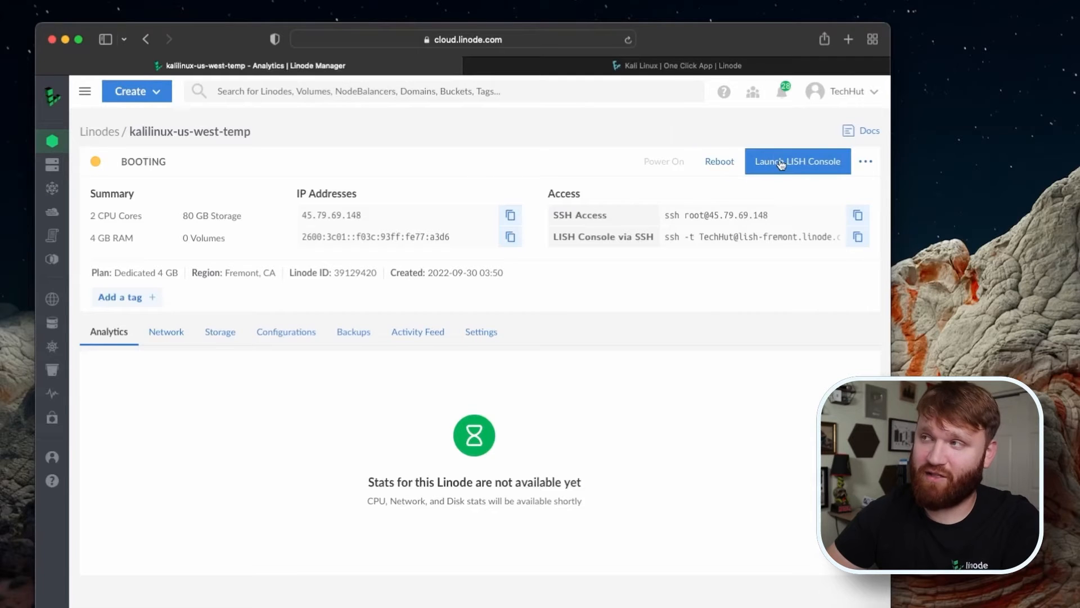
Step: Launch and close the LISH console, open the kalilinux-us-west Linode, then the Kali guide
click(797, 161)
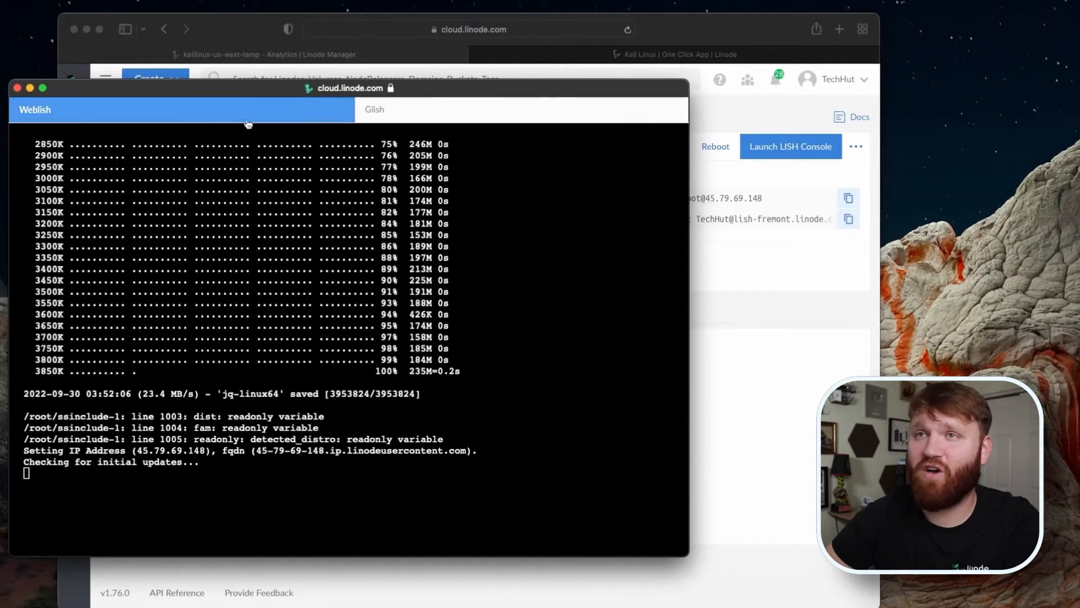
click(17, 87)
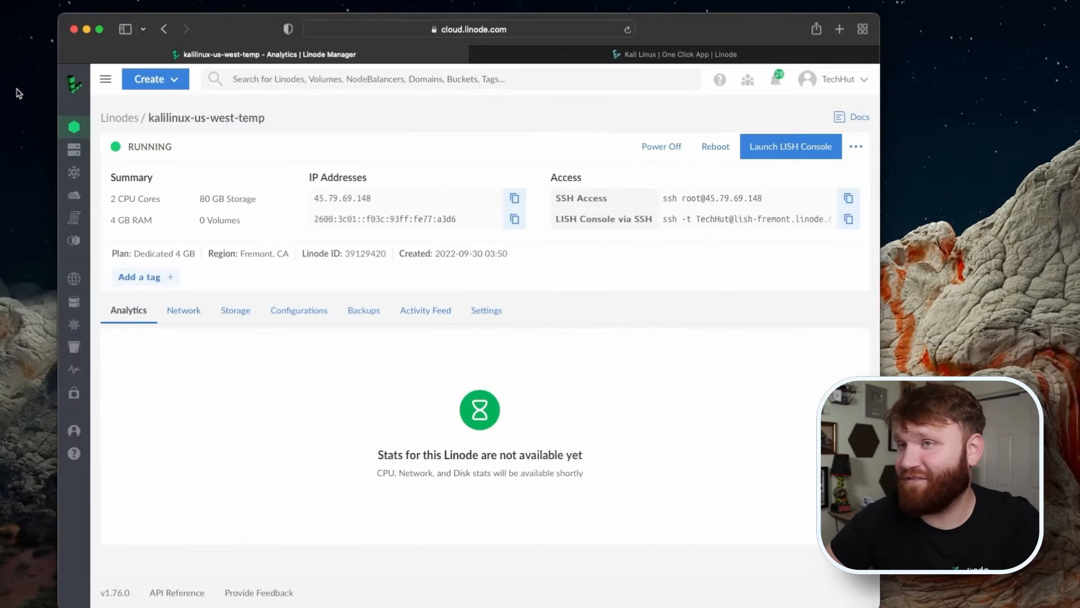
click(119, 117)
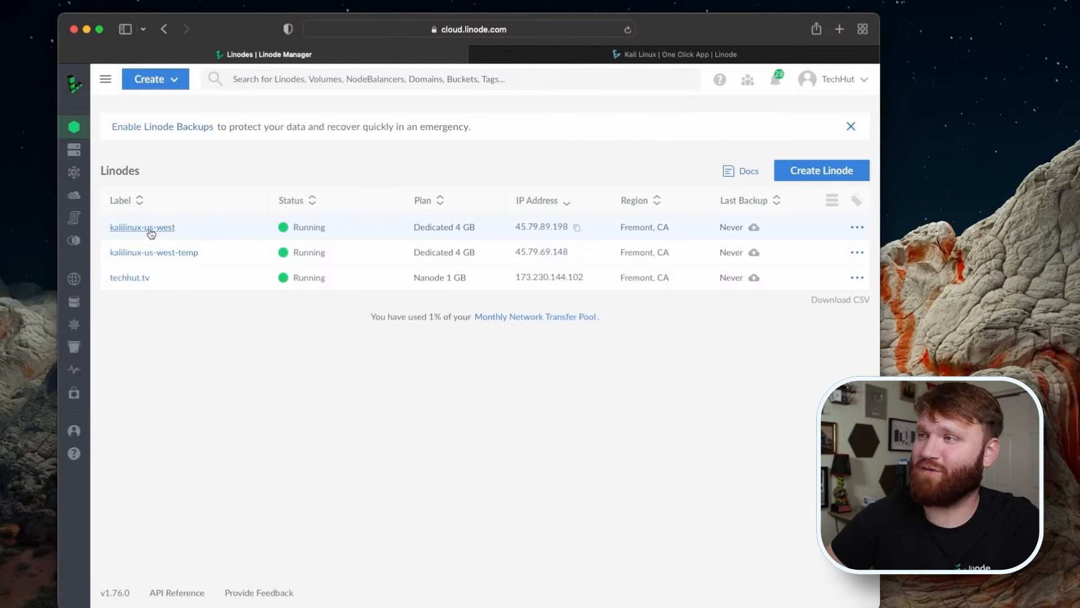
click(141, 226)
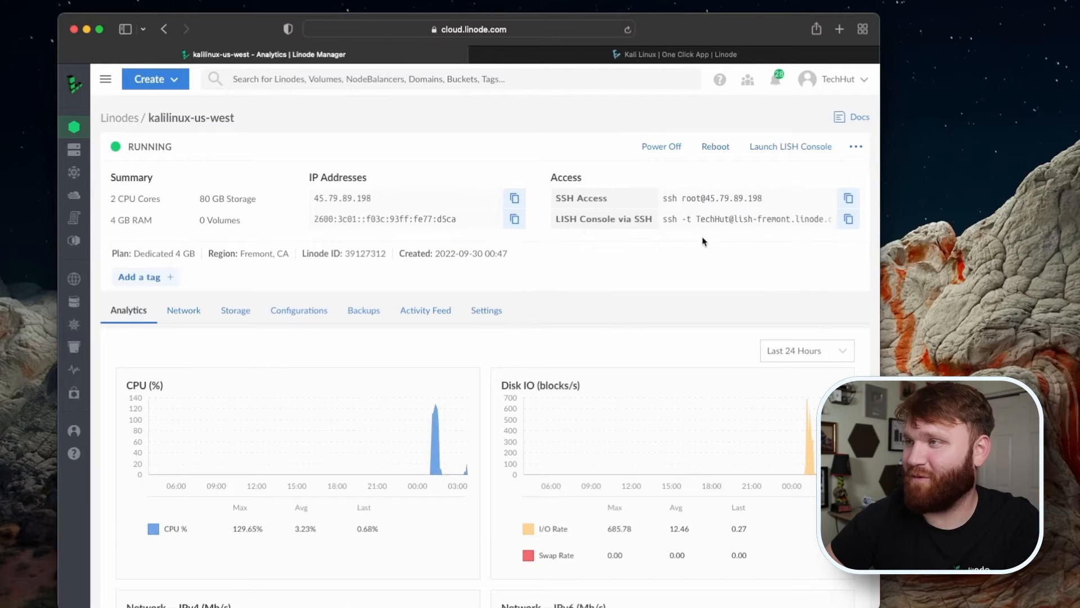
mouse_move(623, 261)
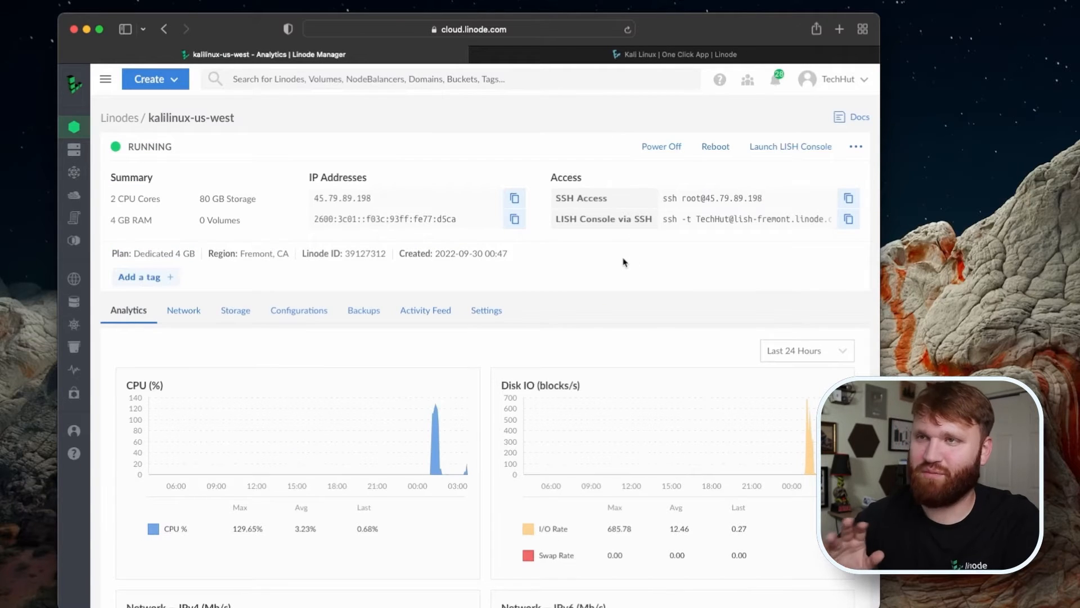
mouse_move(600, 297)
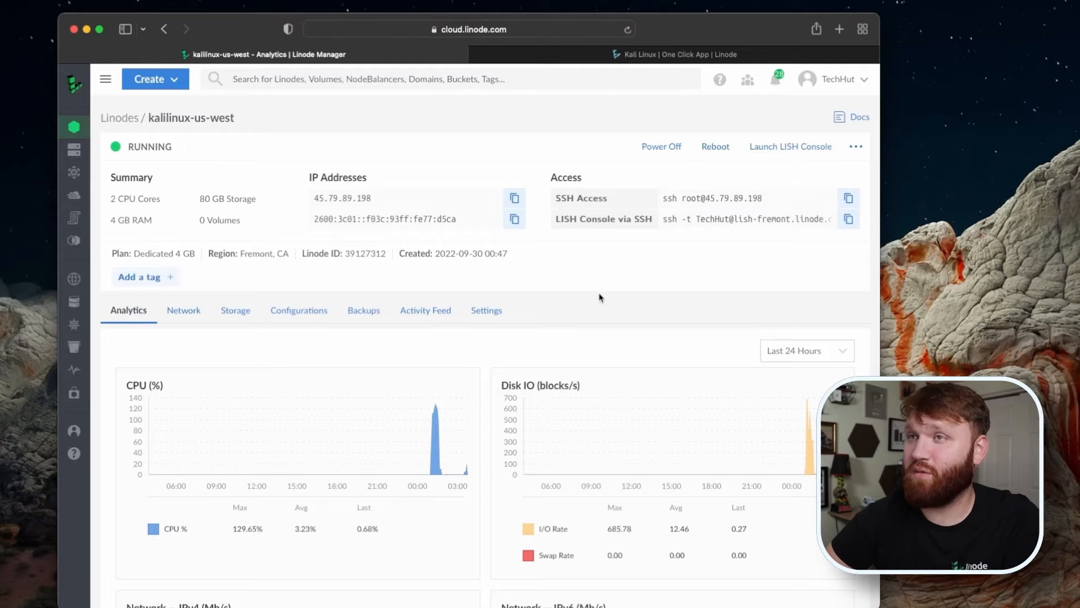
mouse_move(554, 256)
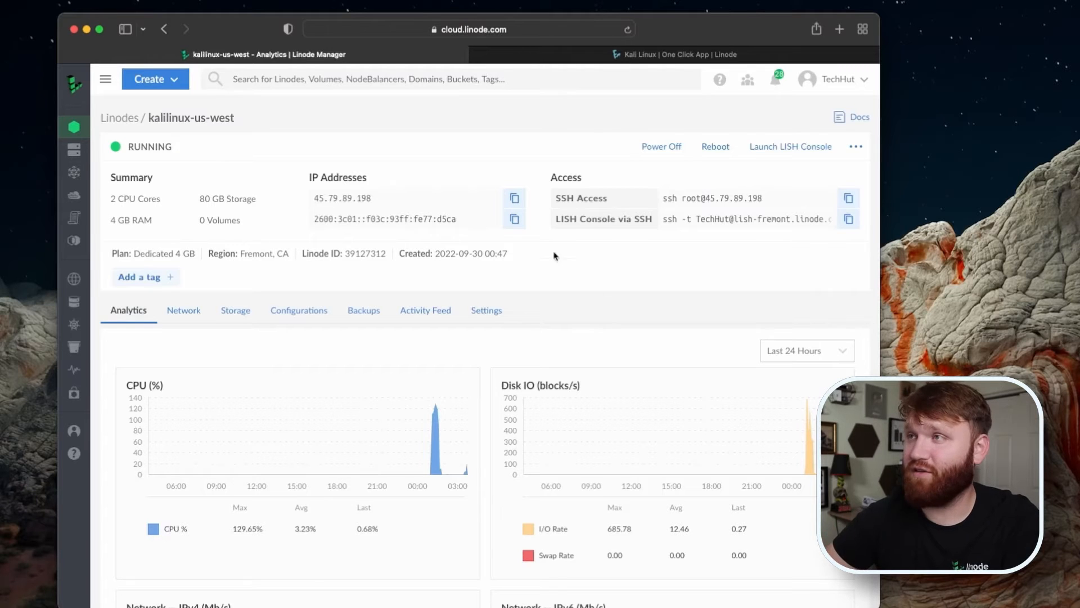
click(675, 55)
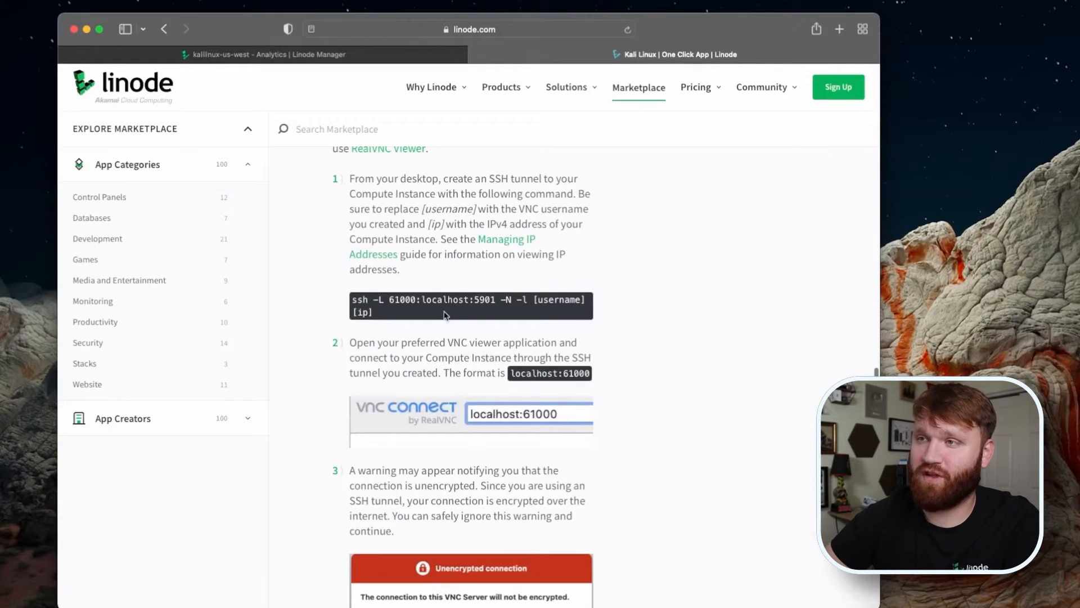
Step: Select the guide's ssh -L tunnel command for copying
double_click(359, 298)
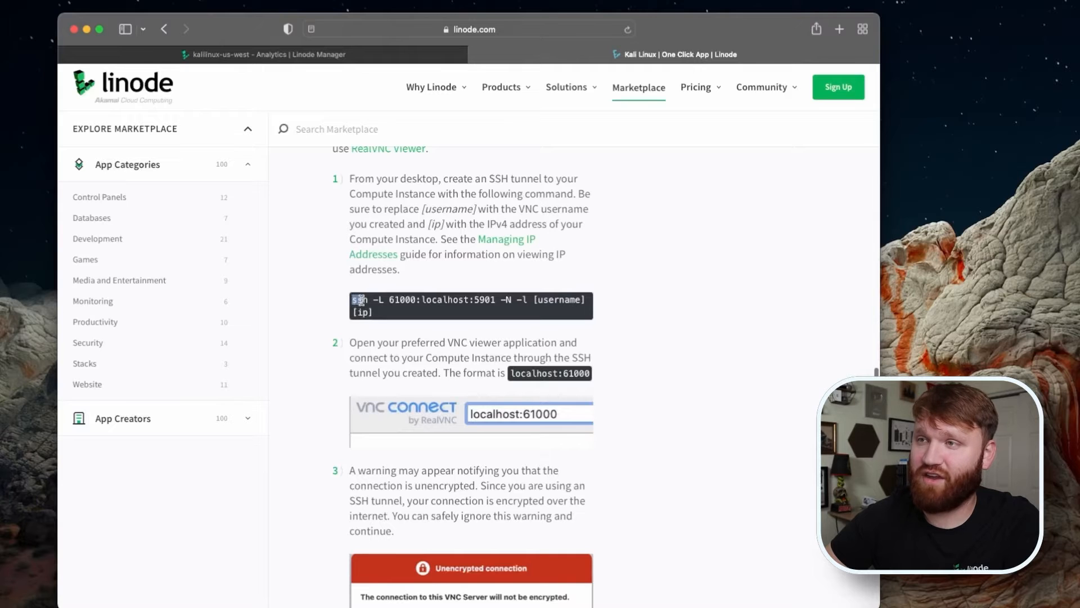
drag(358, 300, 496, 300)
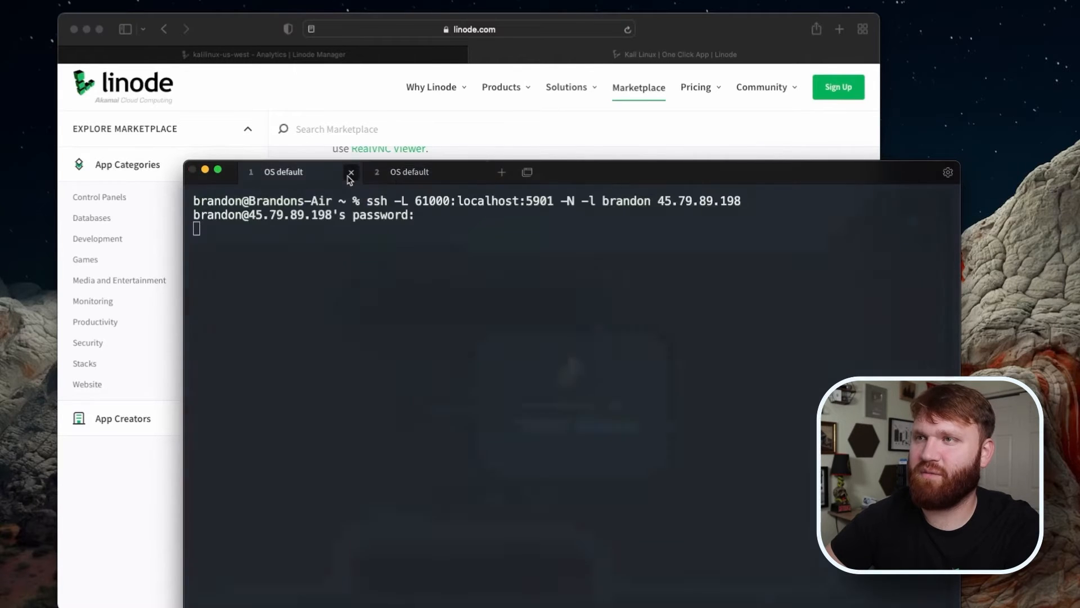
click(351, 172)
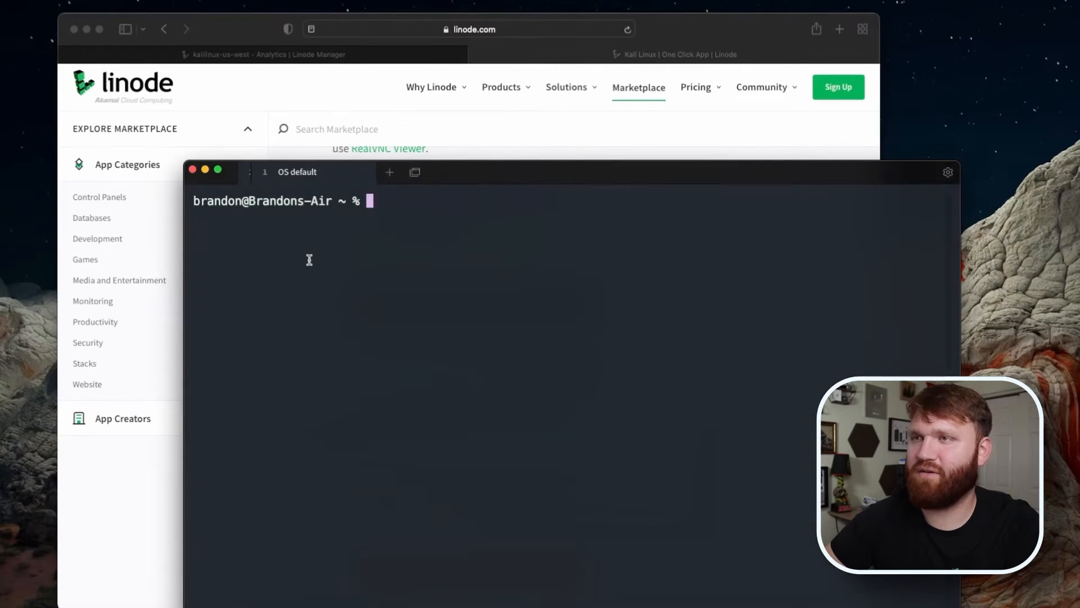
text(ssh -L 61000:localhost:5901 -N -l)
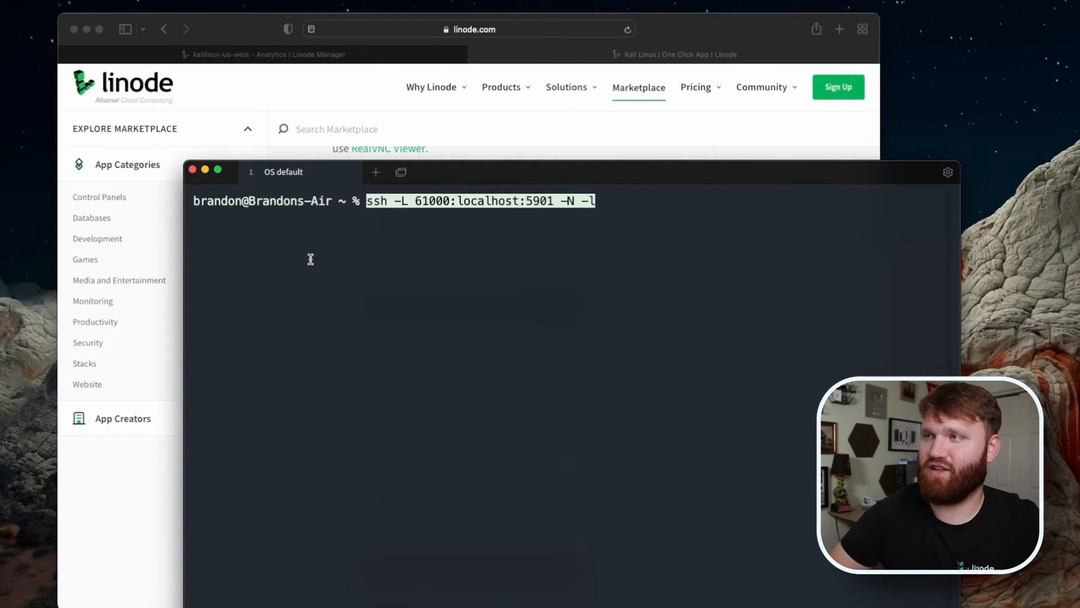
text(br)
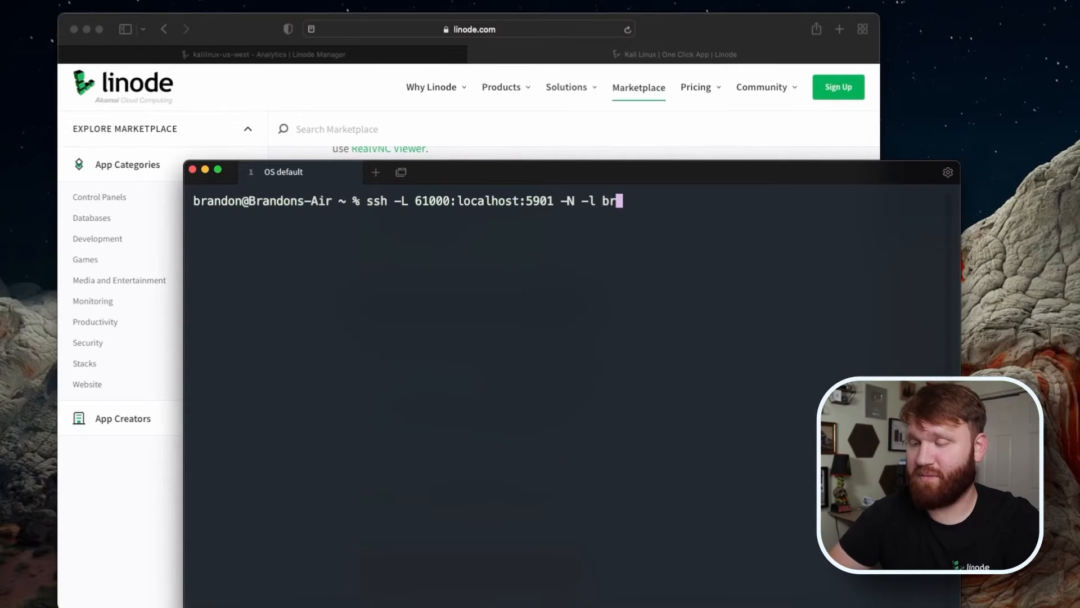
text(andon)
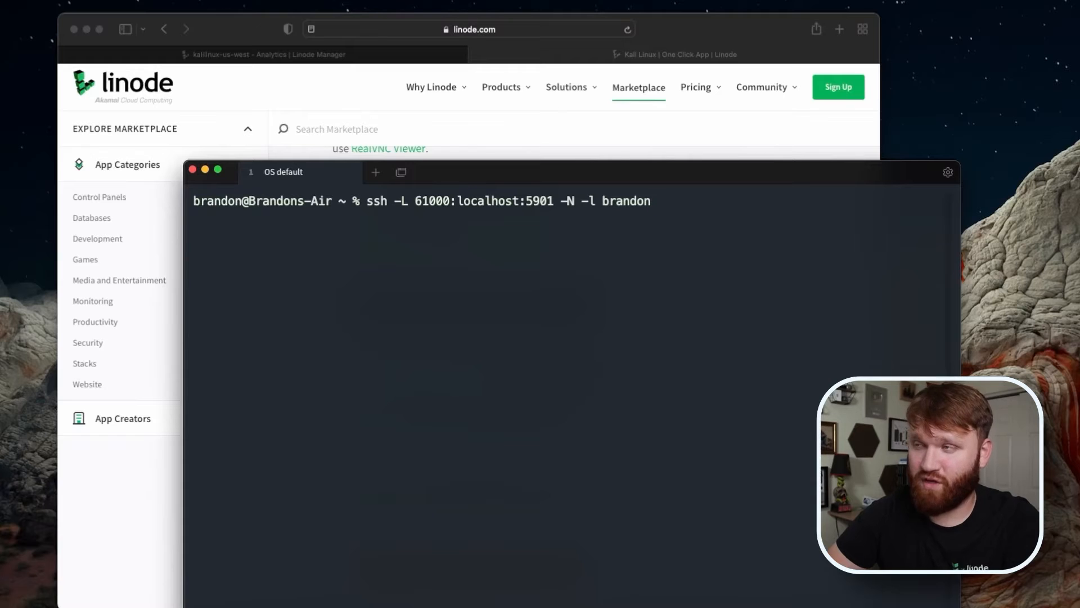
mouse_move(646, 191)
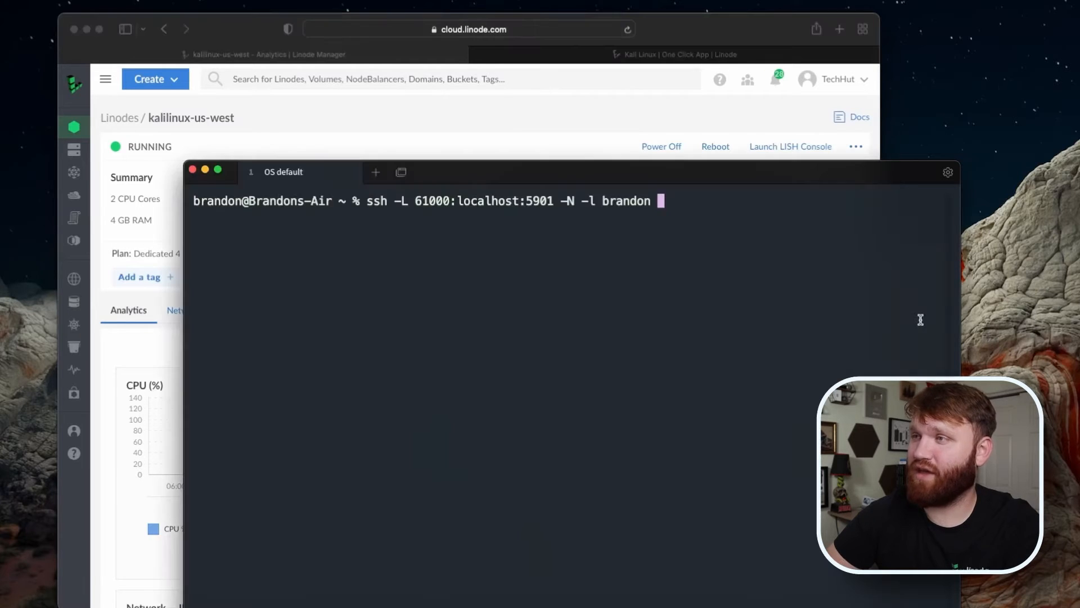
text(45.79.89.198)
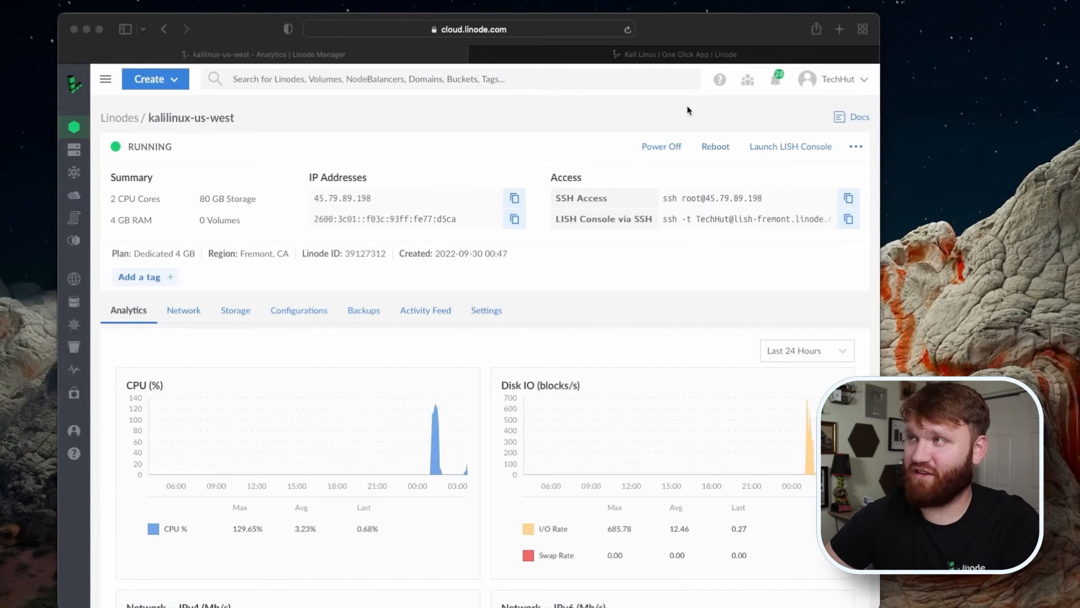
Step: Browse the Remmina remote-desktop client website
click(743, 54)
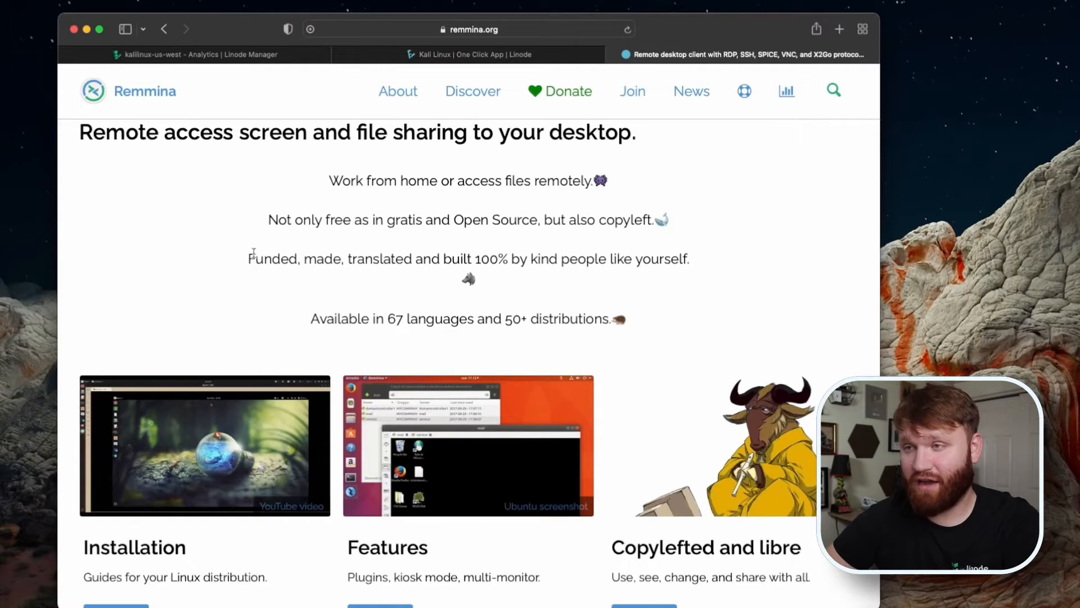
scroll(down, 3)
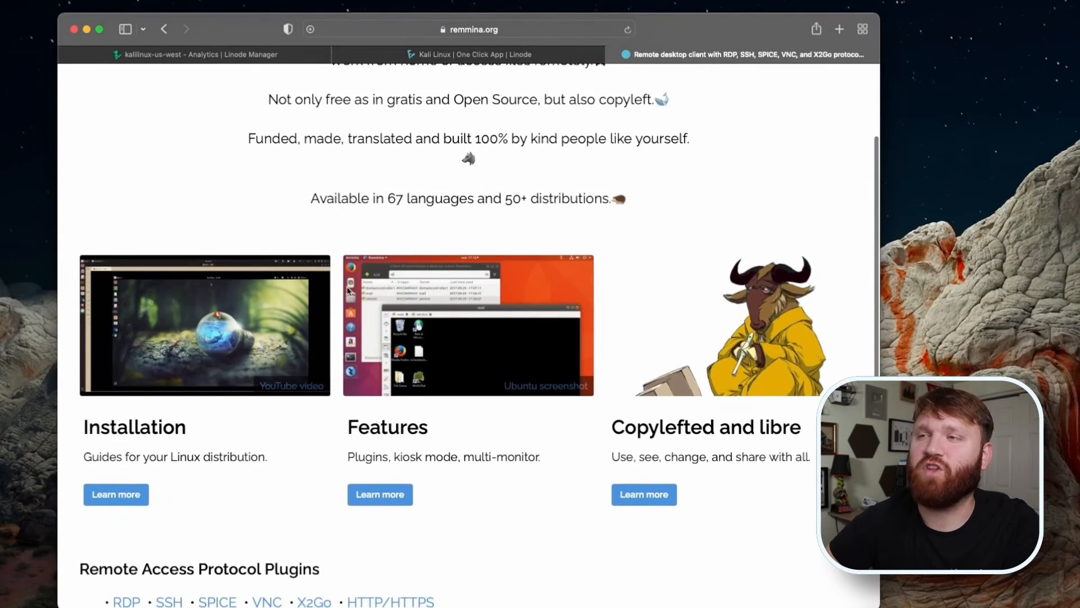
scroll(up, 3)
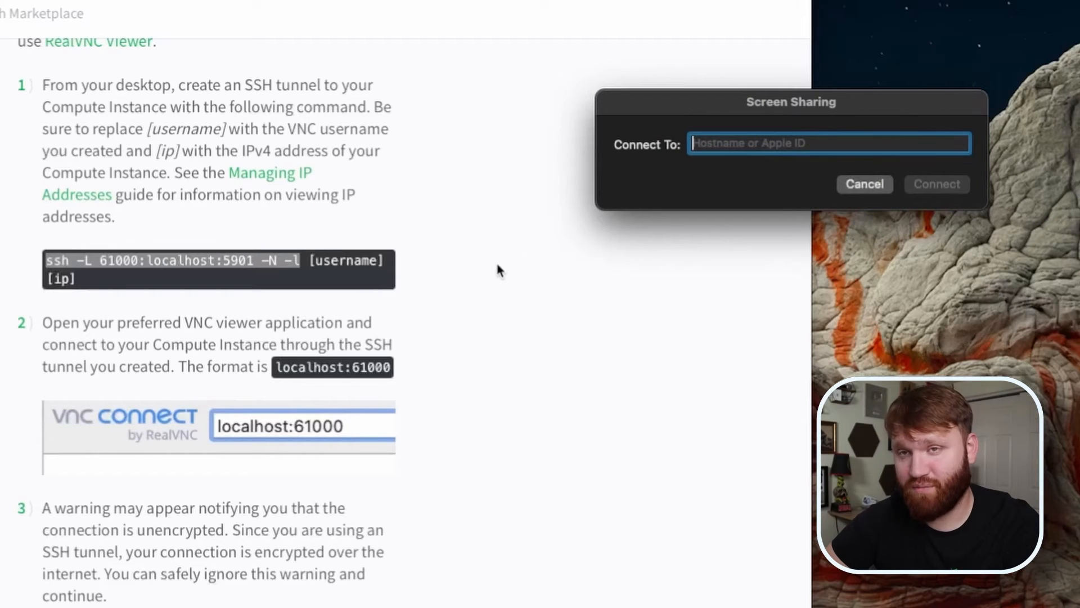
Step: Connect Screen Sharing to localhost:61000 and sign in to the Kali desktop
scroll(down, 3)
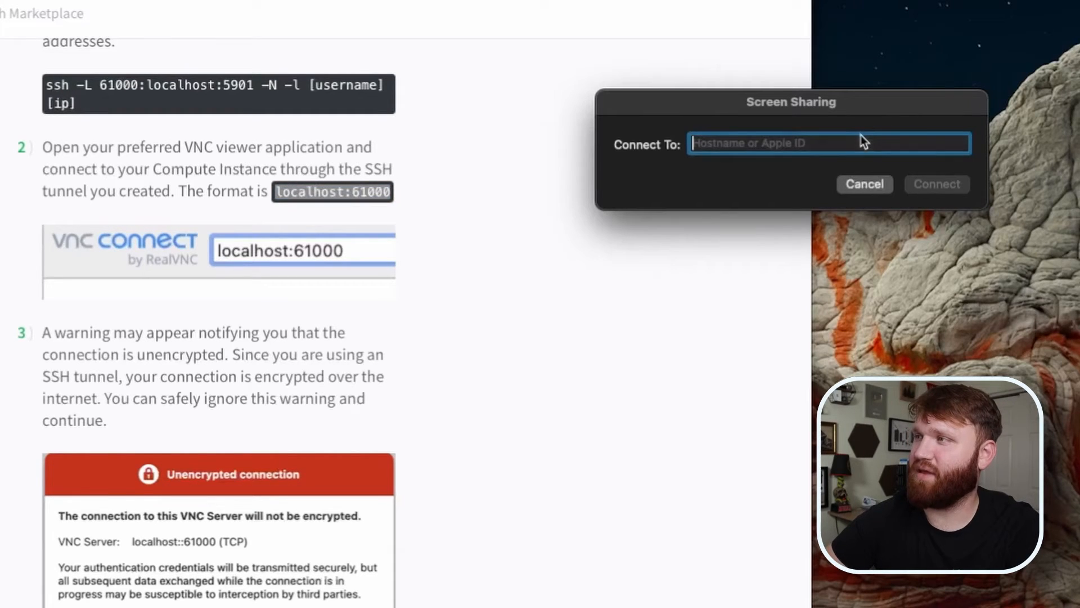
text(localhost:61000)
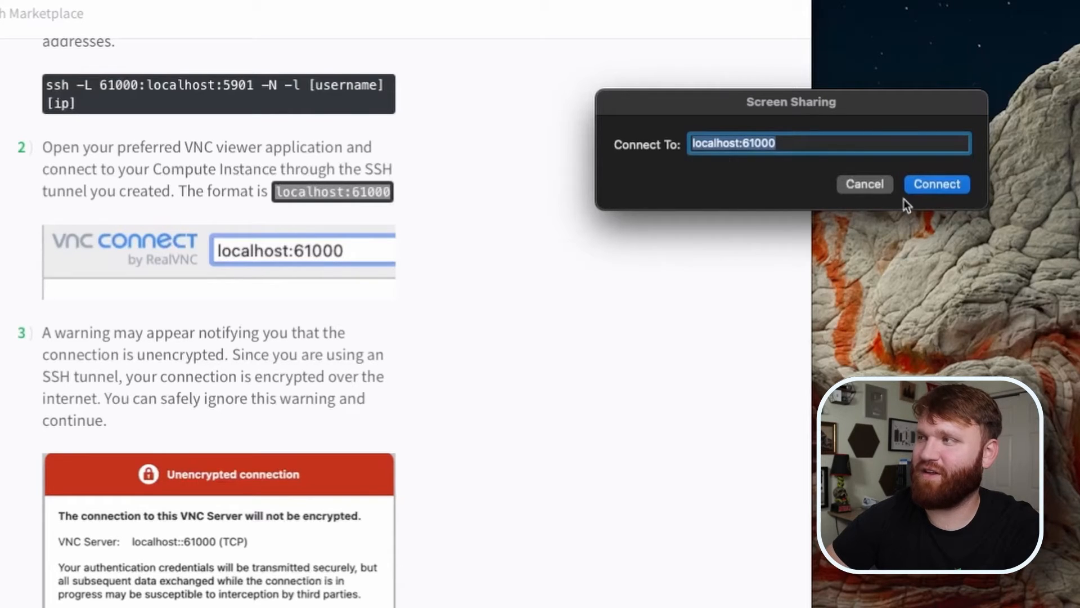
click(936, 184)
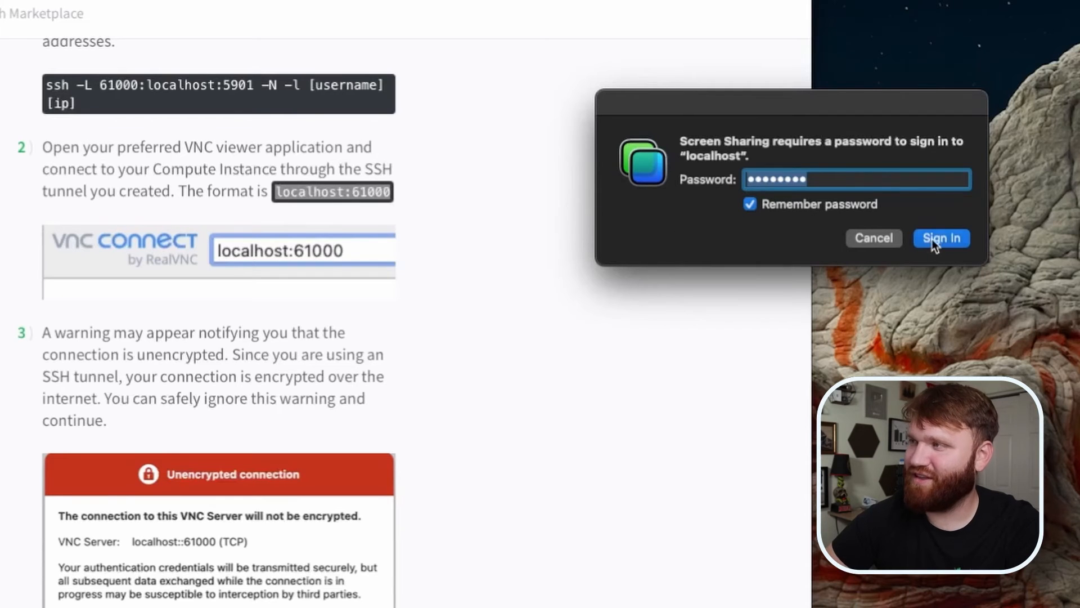
click(941, 238)
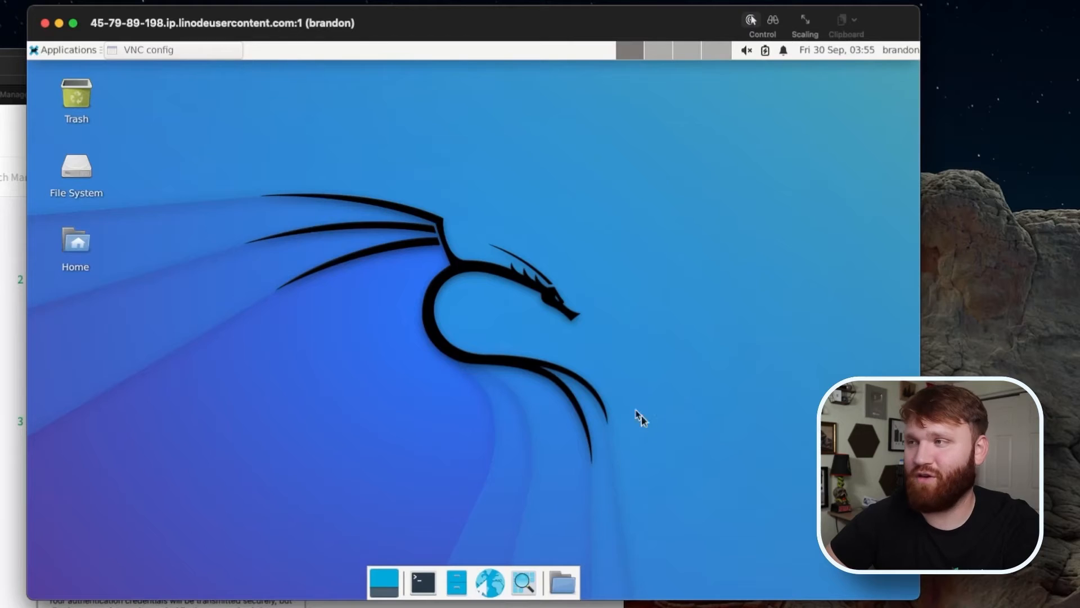
mouse_move(248, 269)
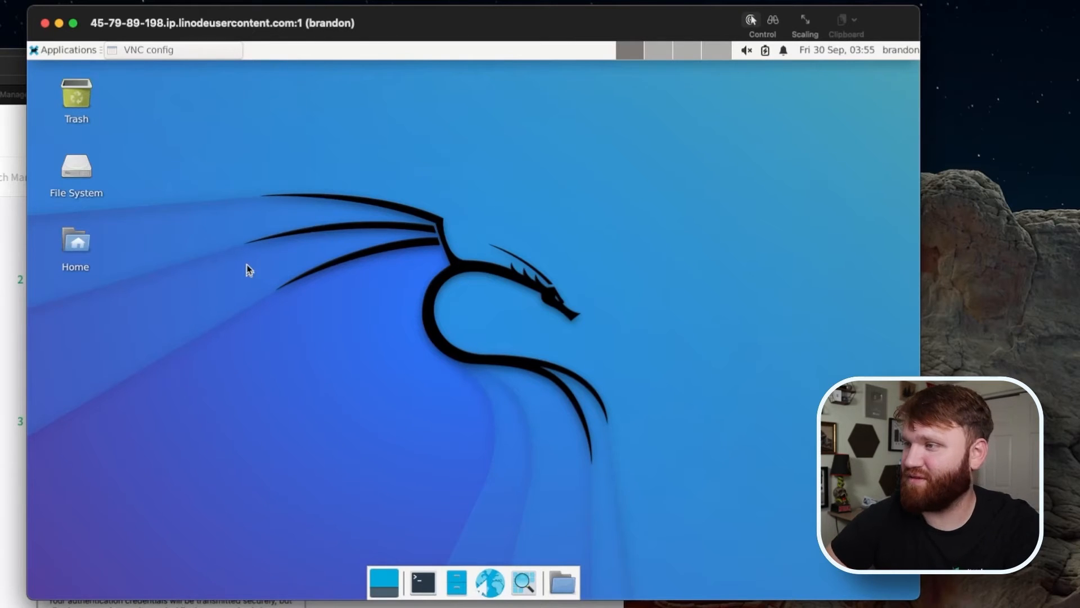
mouse_move(415, 328)
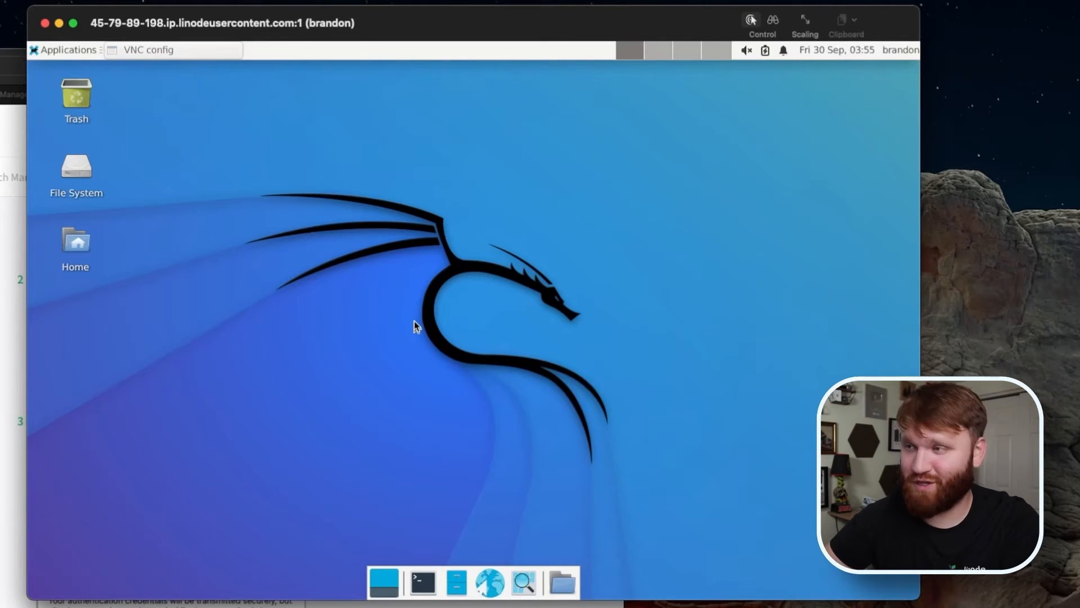
mouse_move(429, 435)
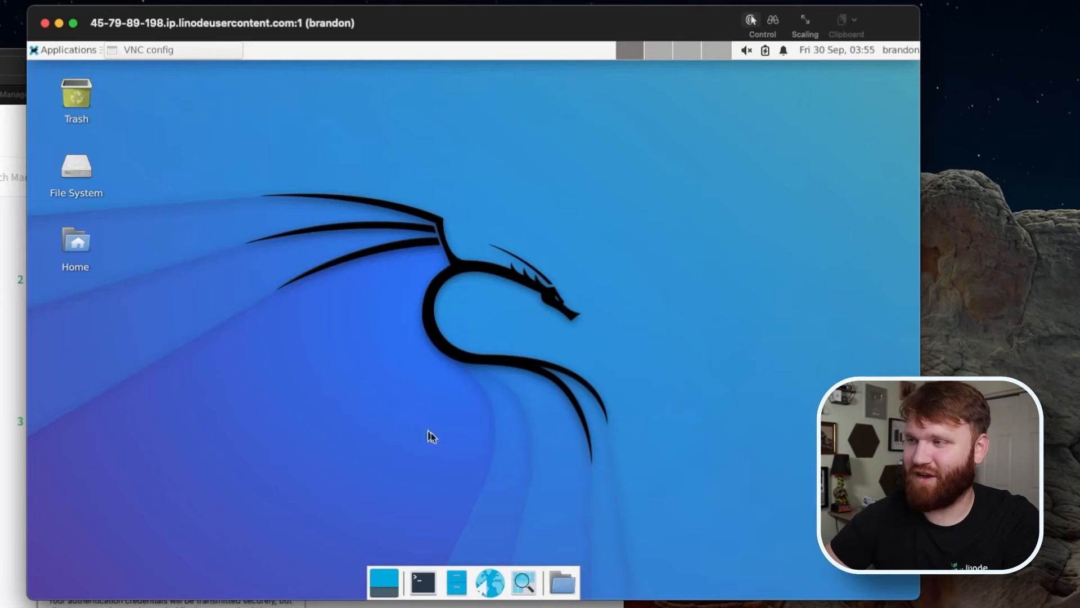
mouse_move(394, 130)
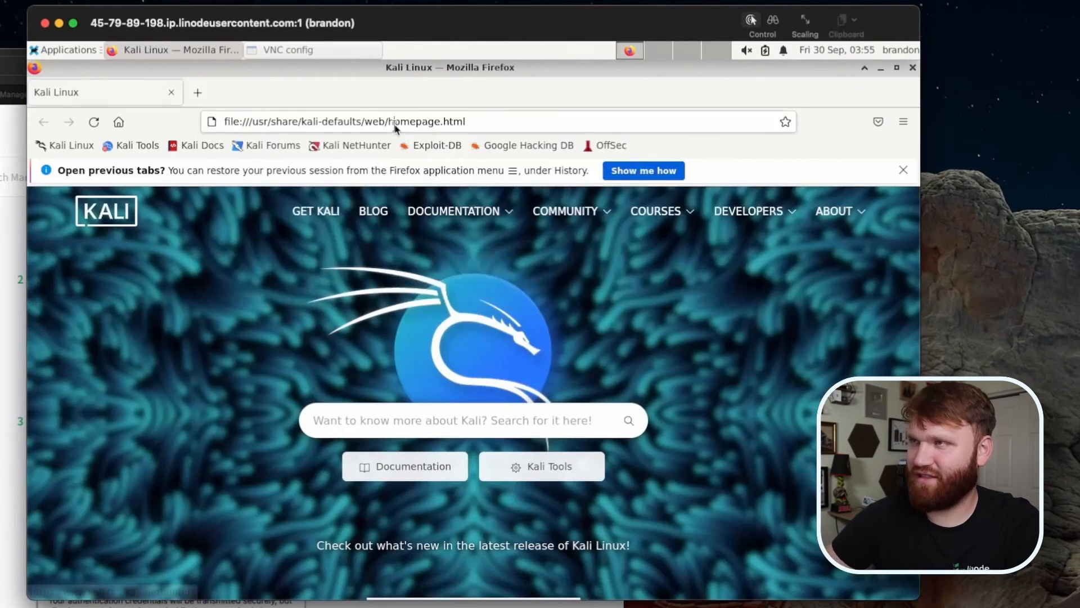
Step: Load linode.com in Firefox, then close the Firefox window to return to the desktop
text(linode.com)
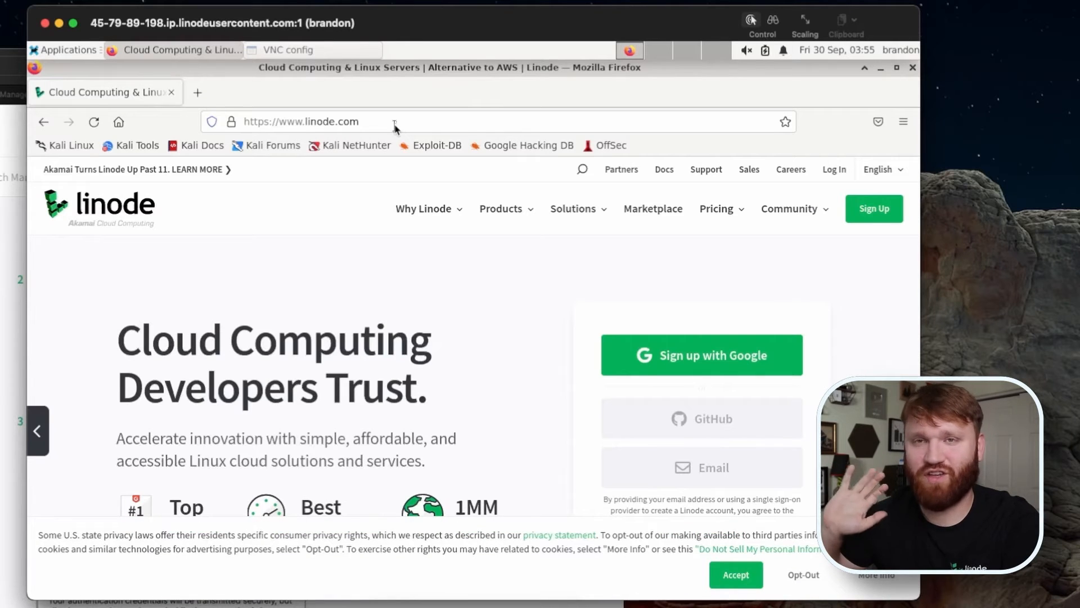
mouse_move(862, 92)
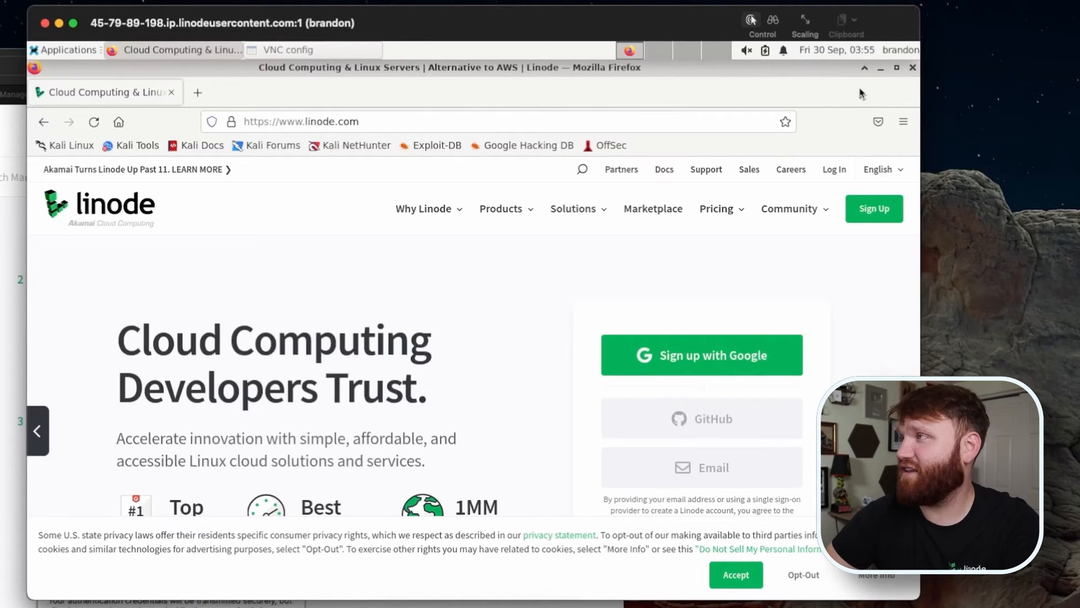
click(879, 67)
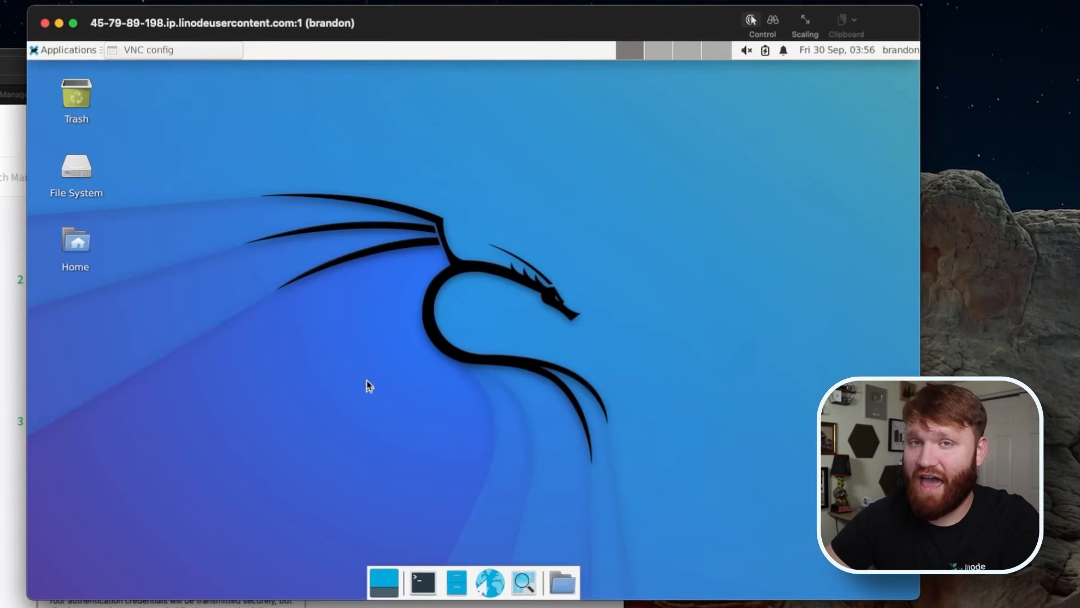
mouse_move(424, 460)
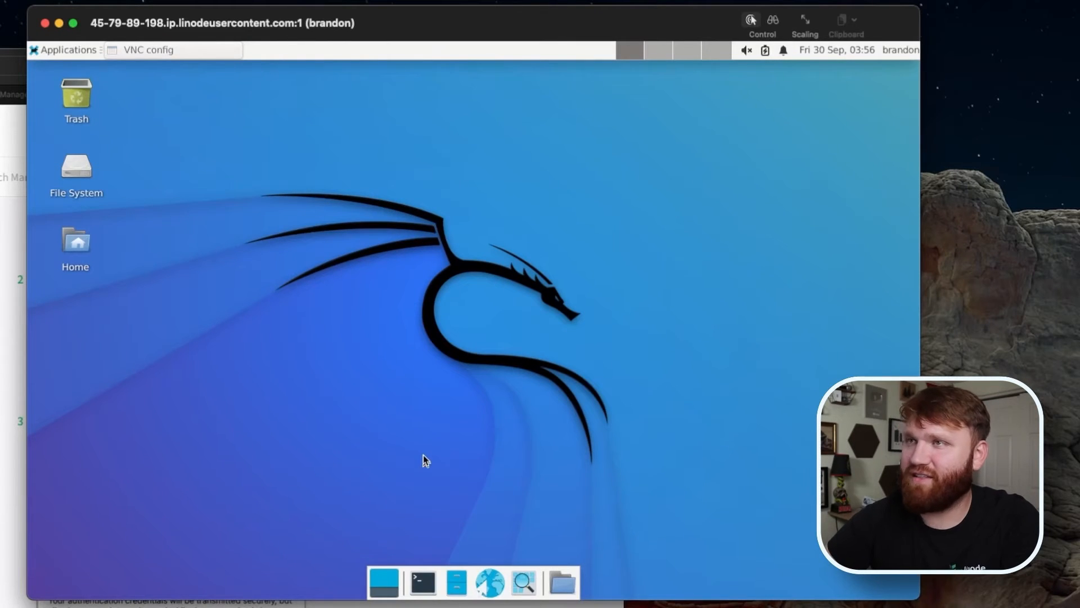
mouse_move(440, 405)
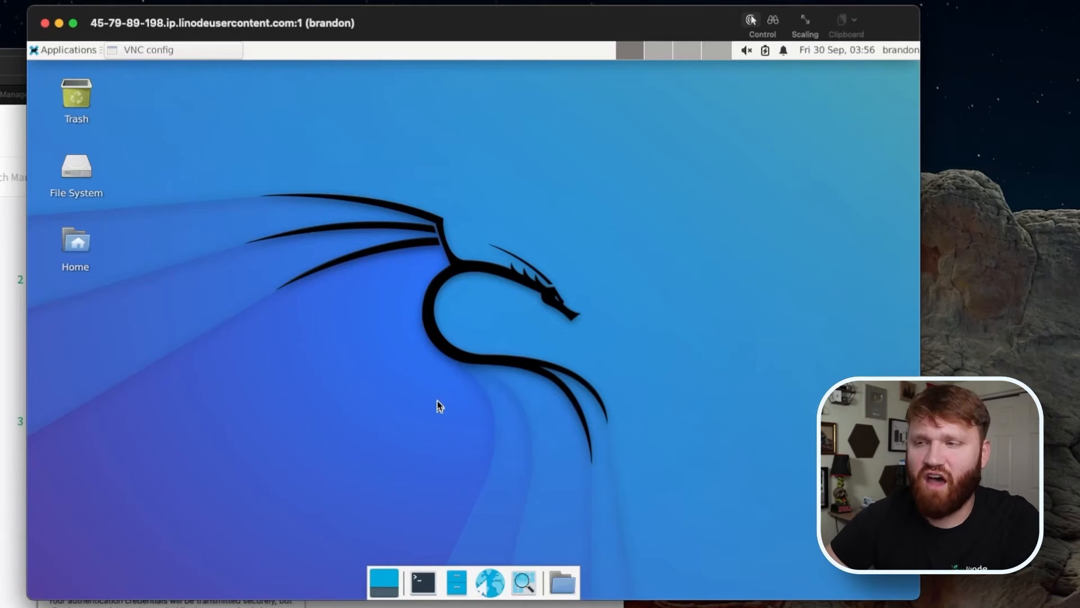
mouse_move(439, 469)
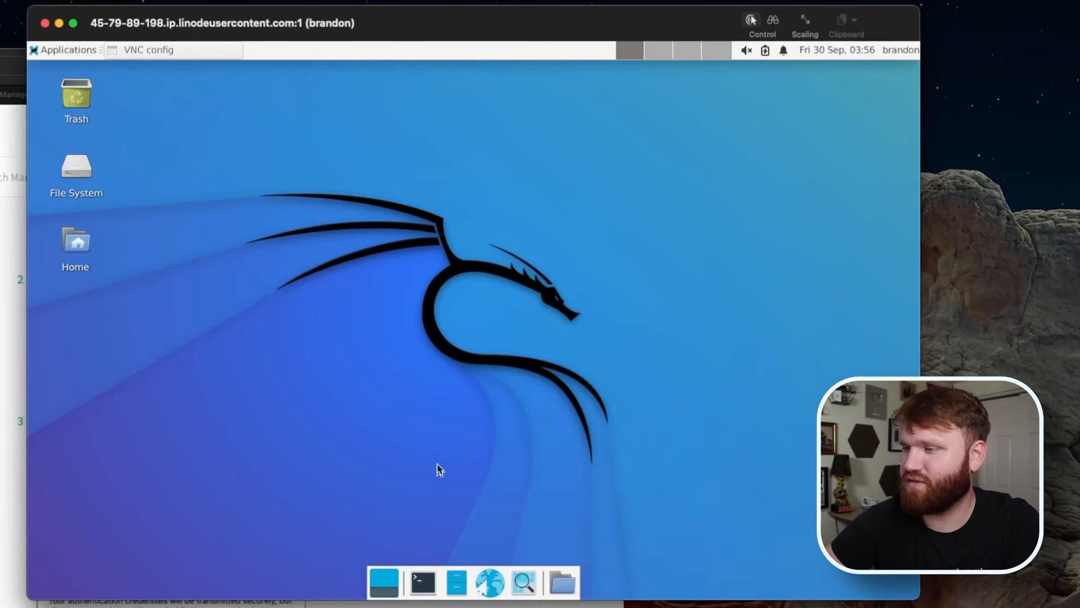
mouse_move(422, 583)
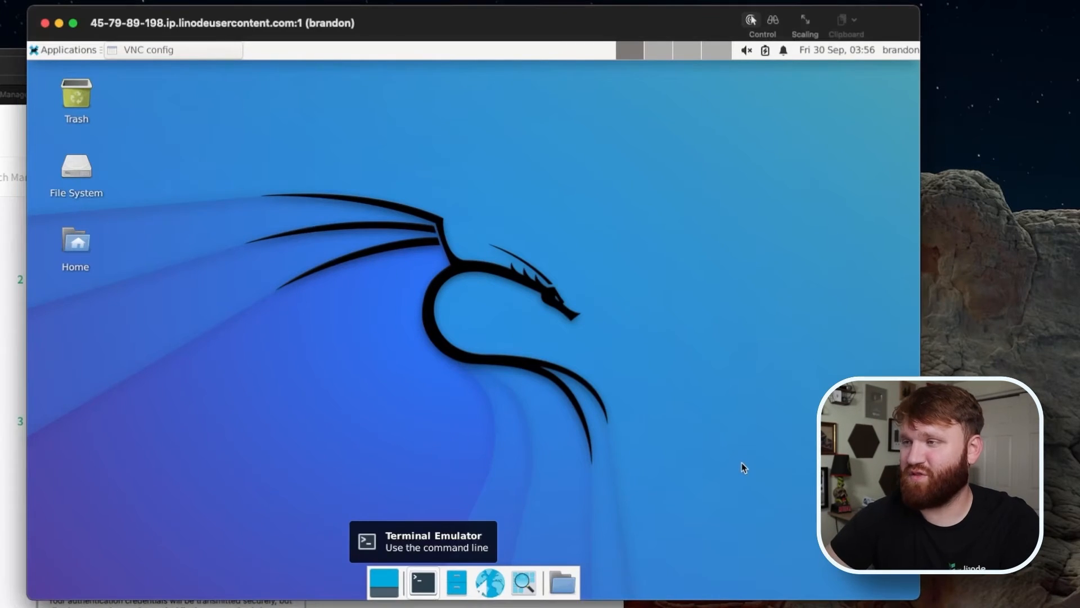
mouse_move(720, 395)
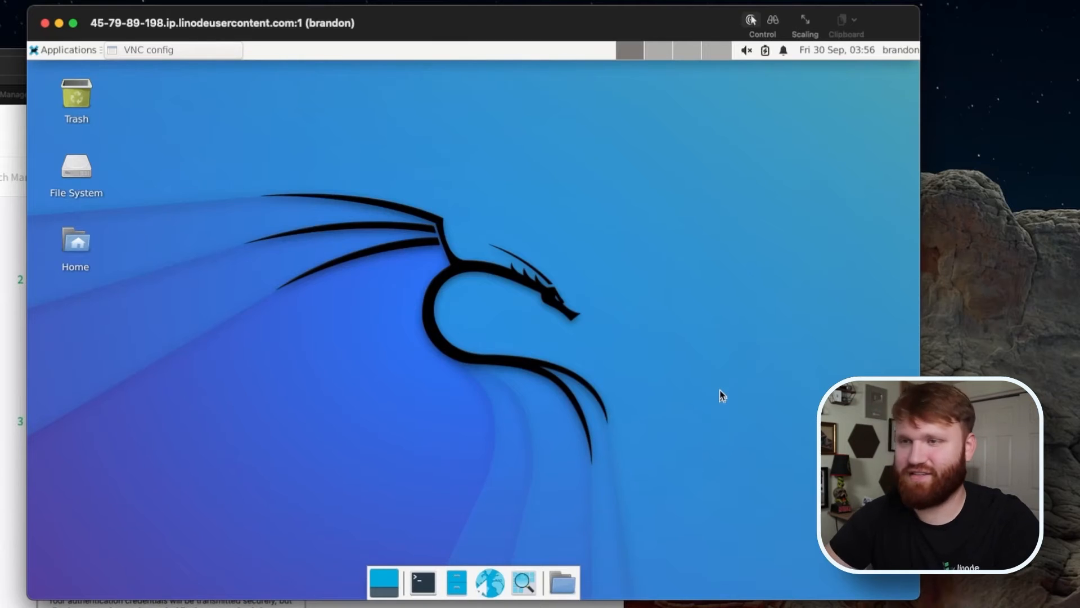
mouse_move(537, 452)
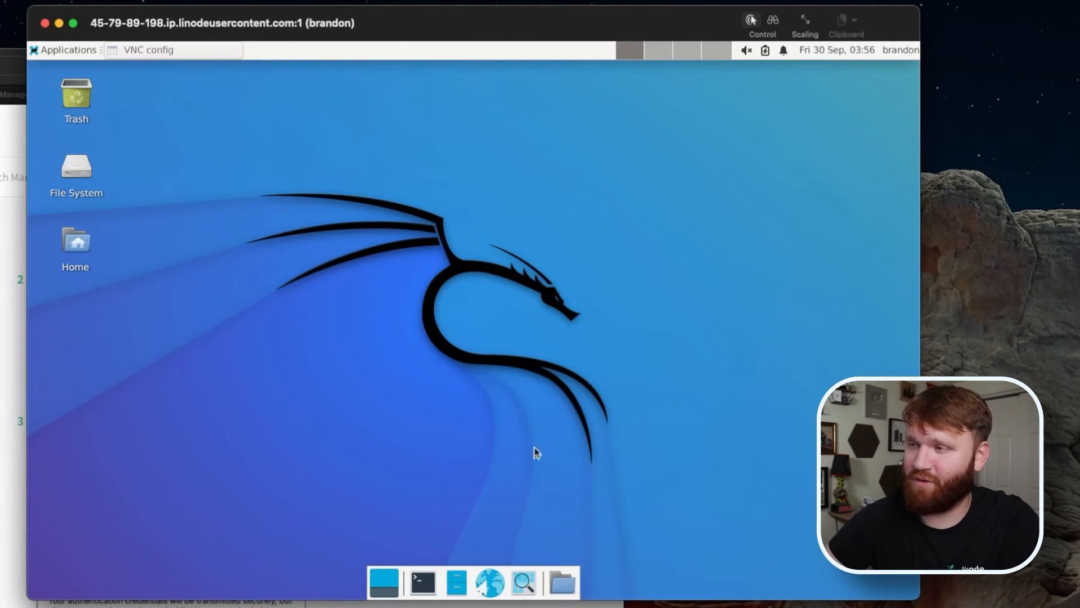
Step: Launch the Terminal Emulator from the bottom dock to get brandon's shell prompt
click(421, 583)
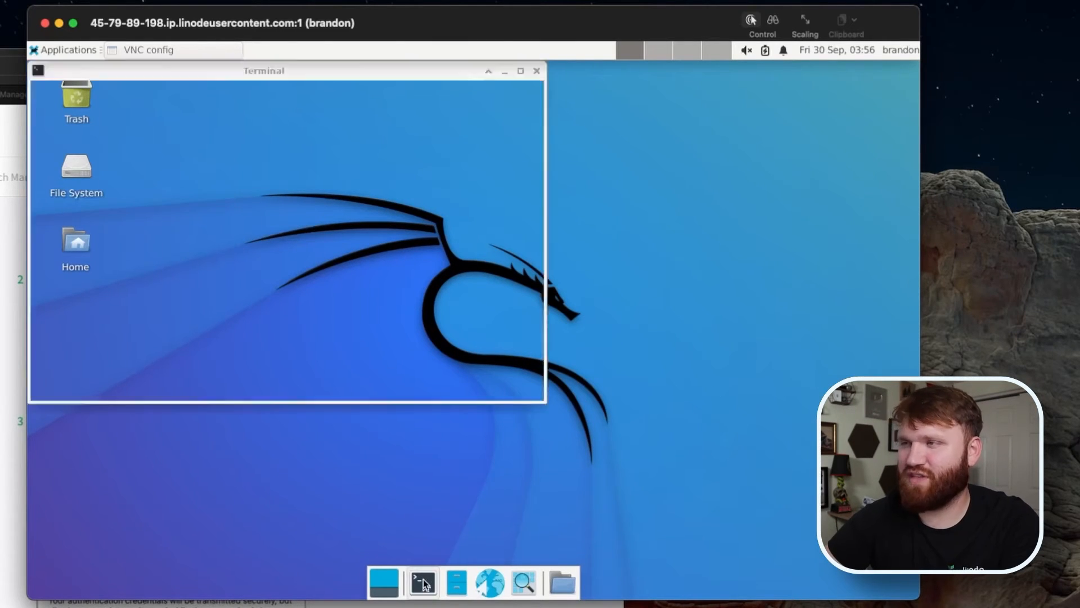
click(422, 582)
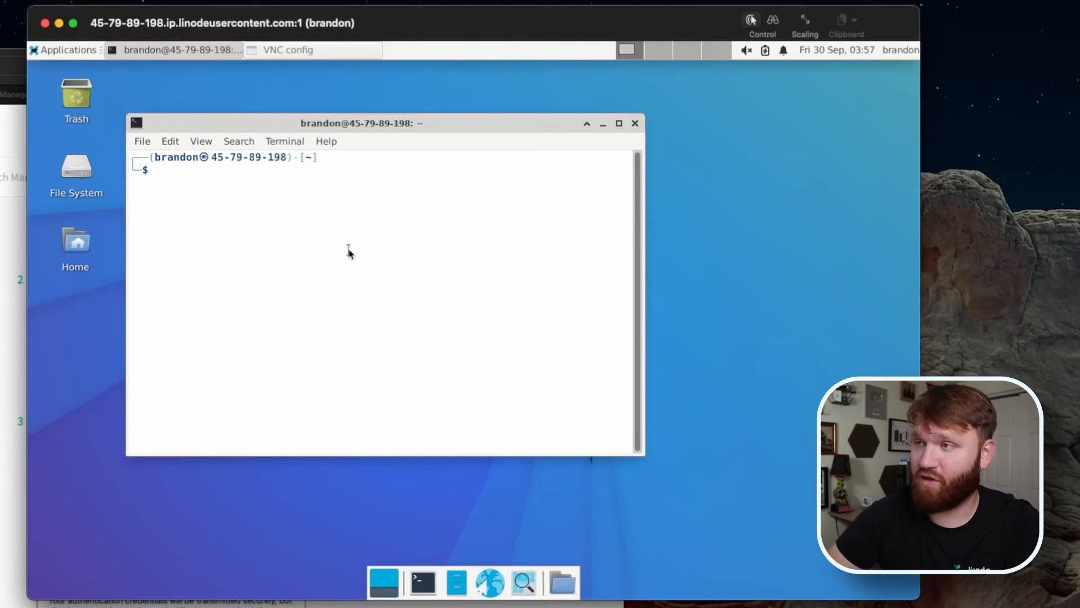
Step: Run 'nmap -A techhut.tv' and wait for ports 22, 80 and 443 to be listed
text(nmap)
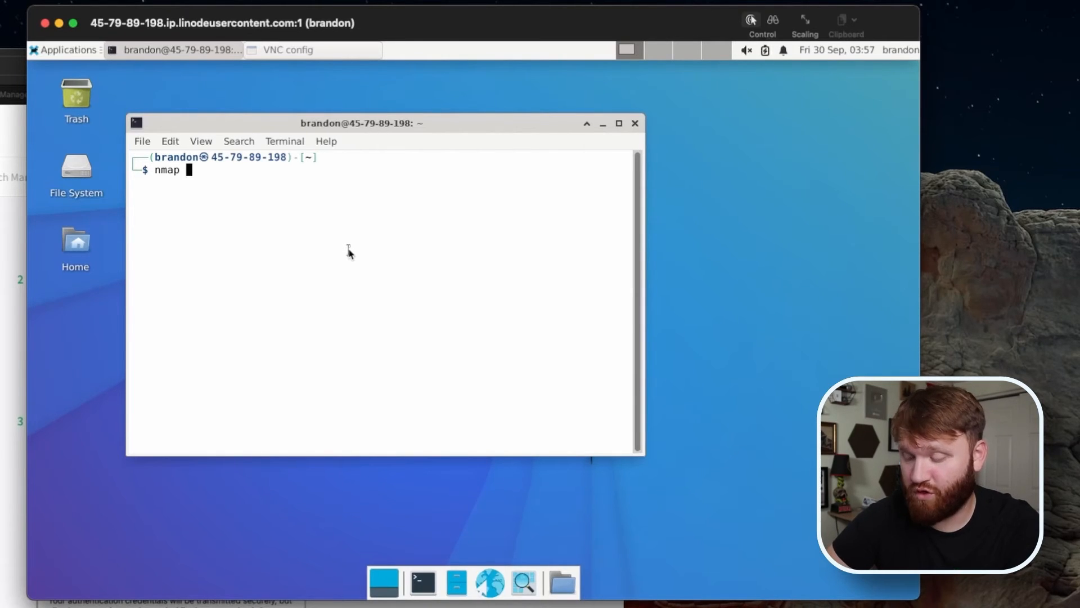
text(-)
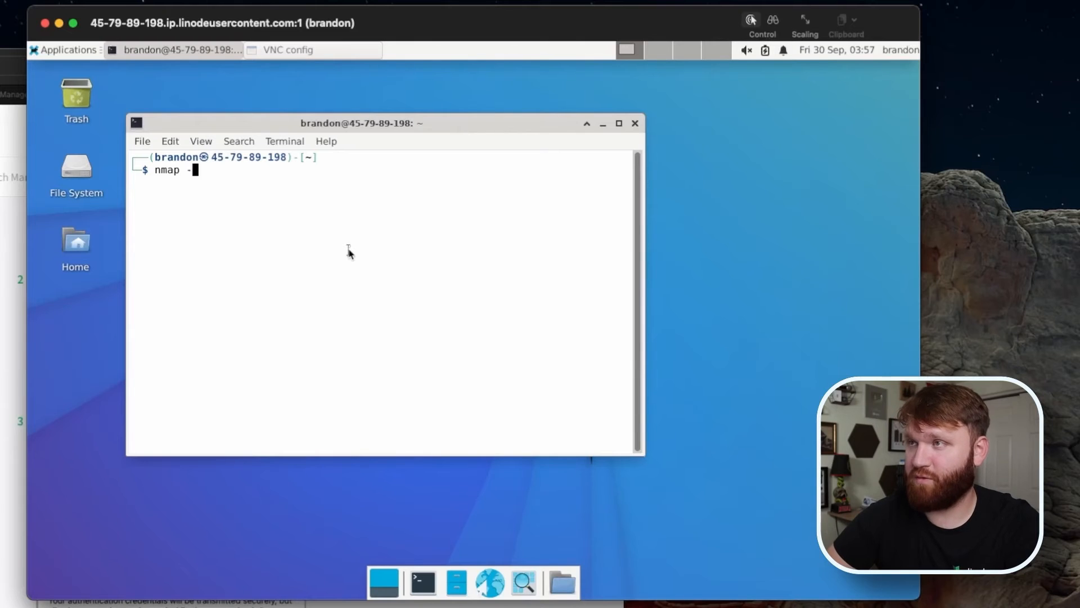
text(A t)
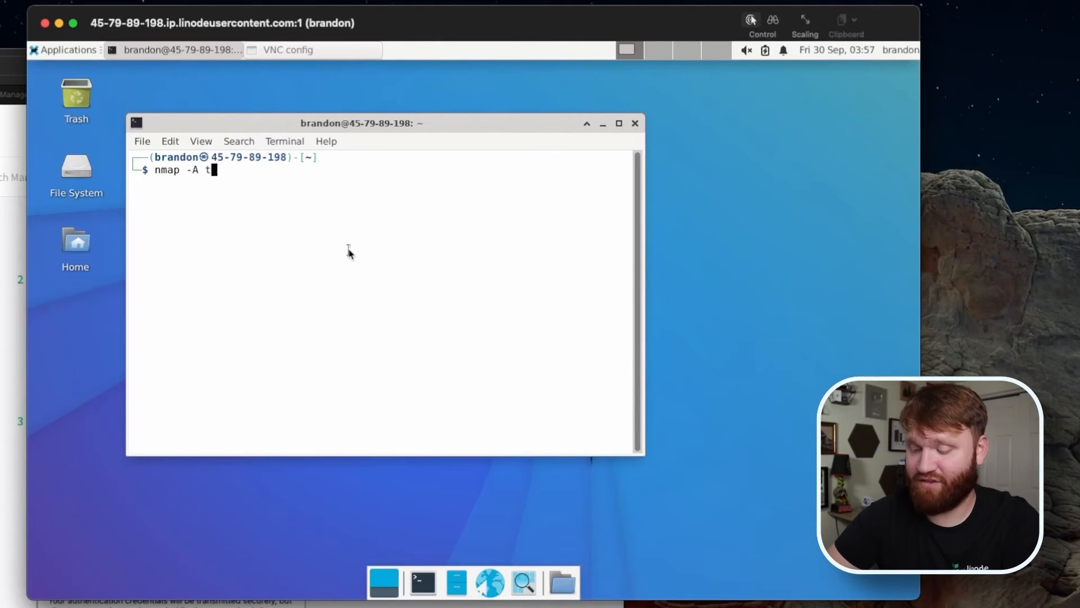
text(echhut.tv)
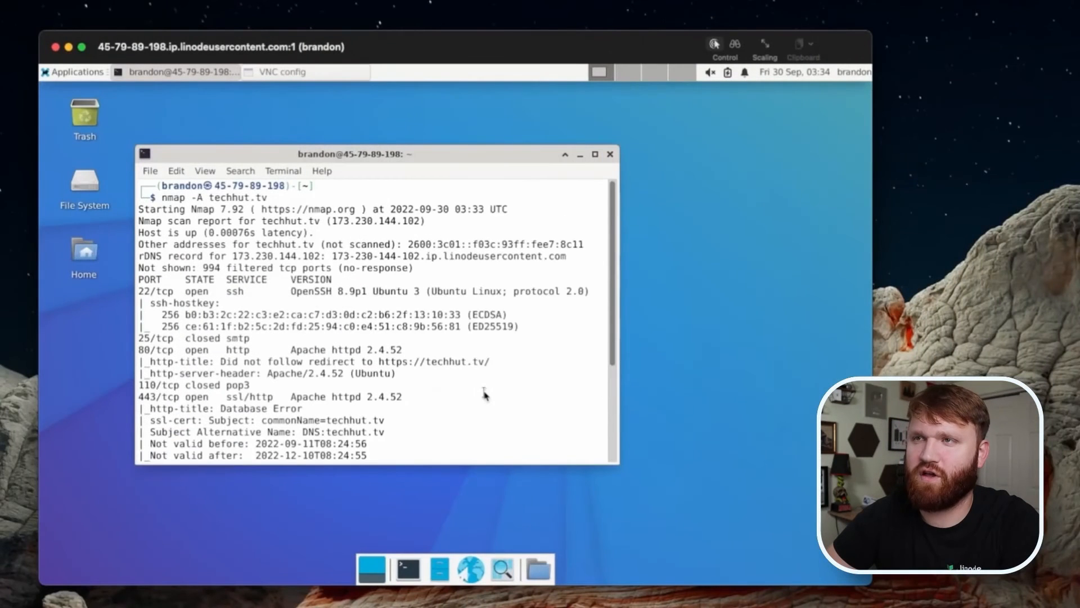
mouse_move(230, 196)
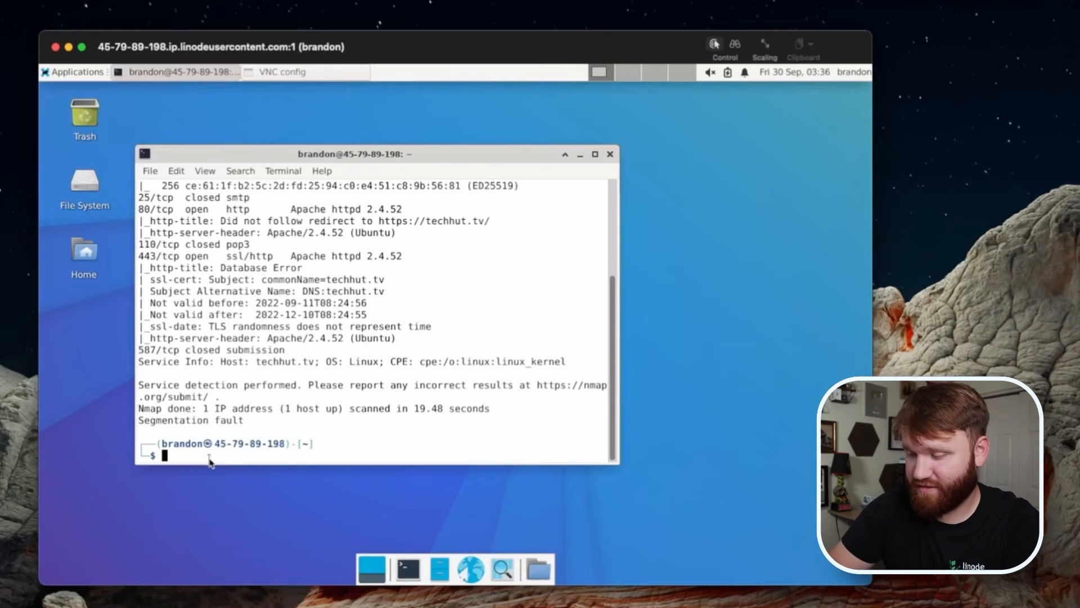
Step: Run a nikto host scan of techhut.tv and scroll through its findings
text(nik)
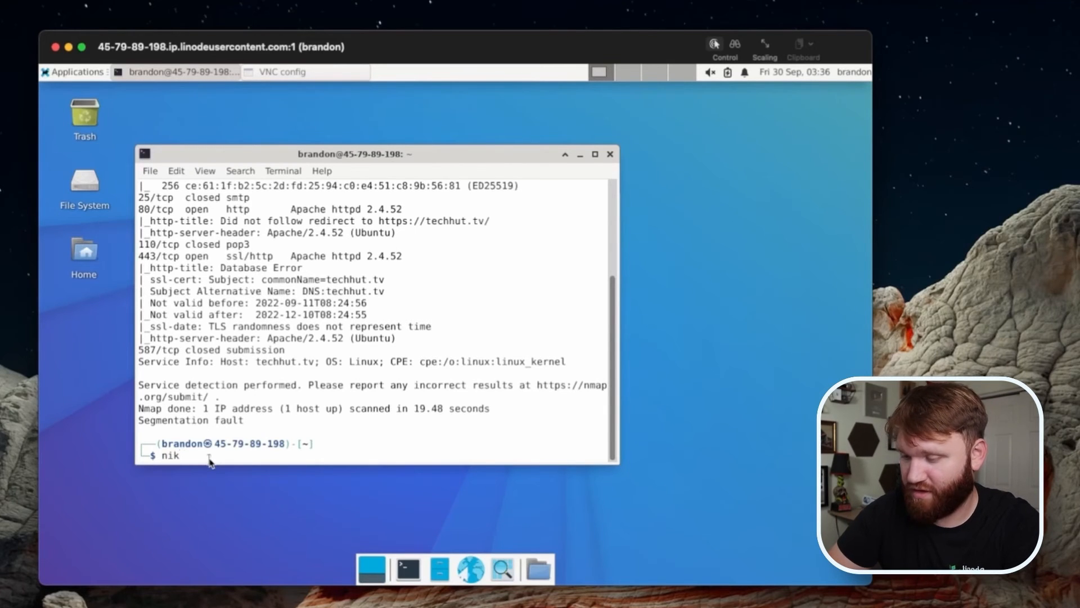
text(to -hos)
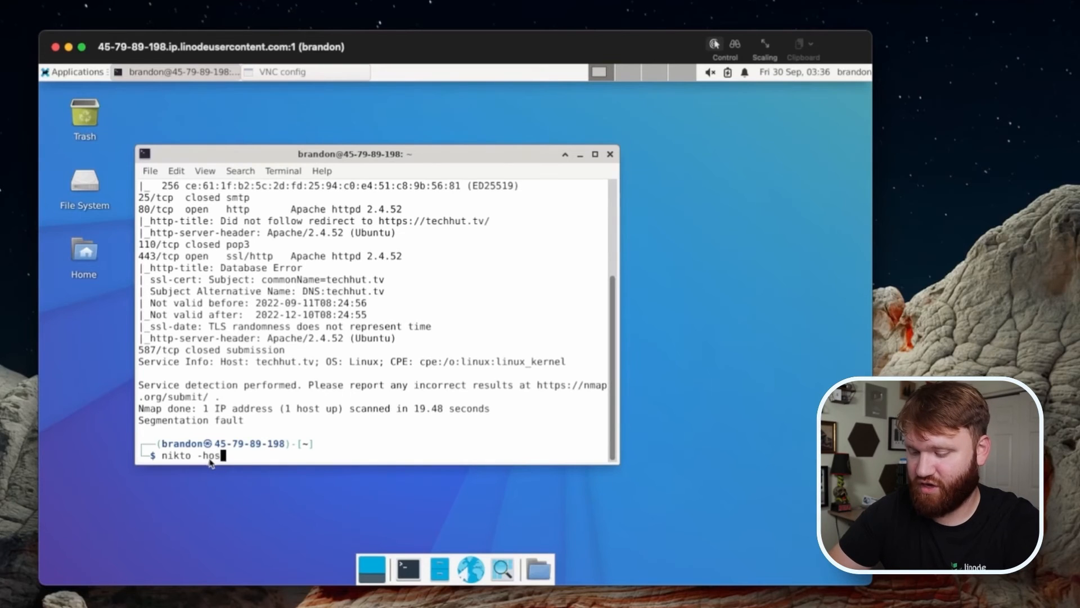
text(techhut)
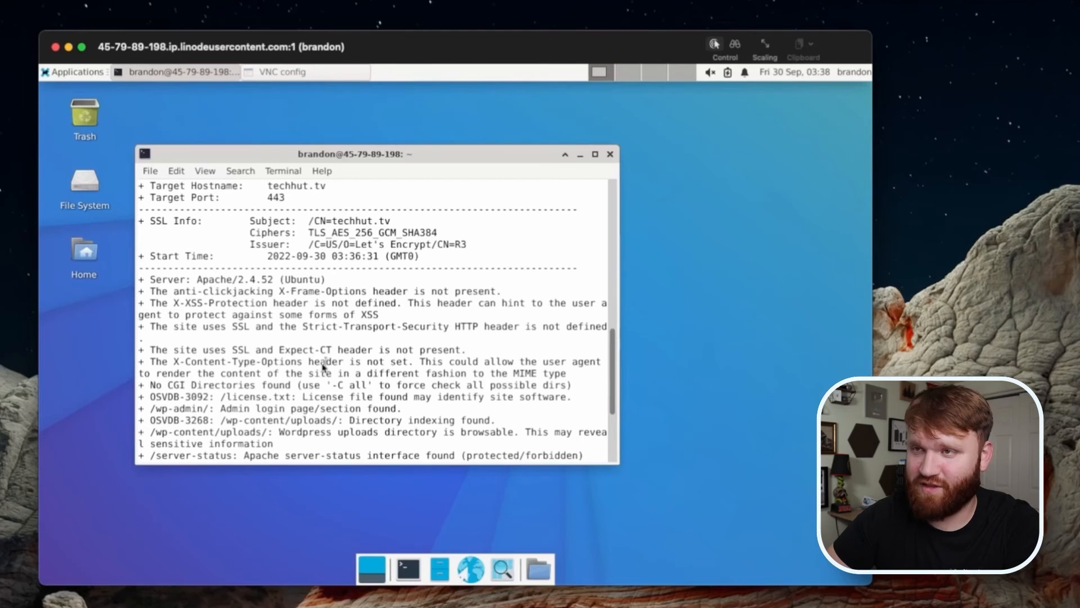
scroll(down, 3)
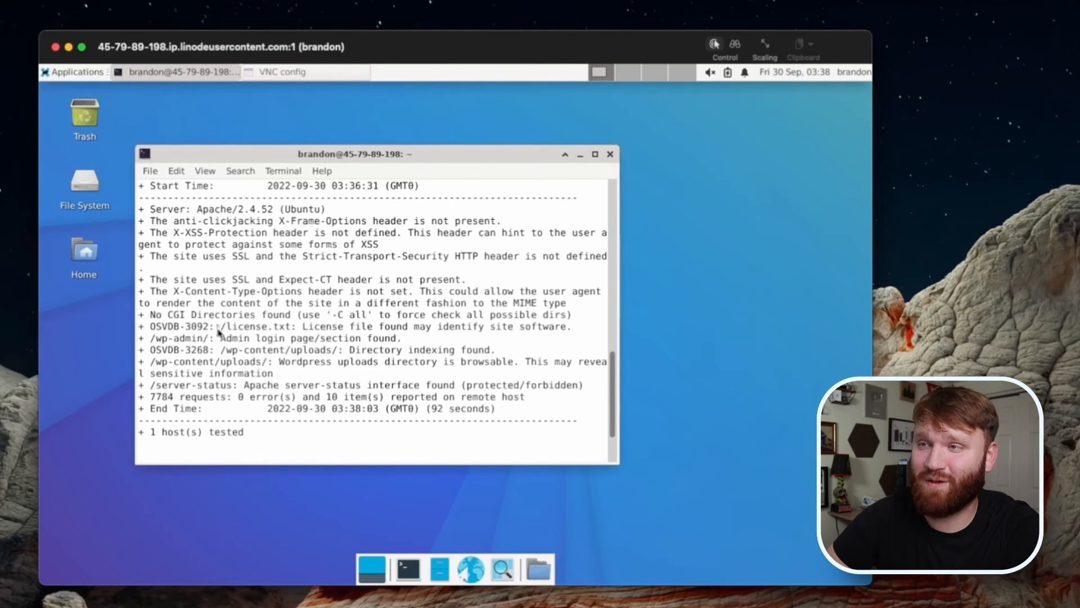
mouse_move(168, 363)
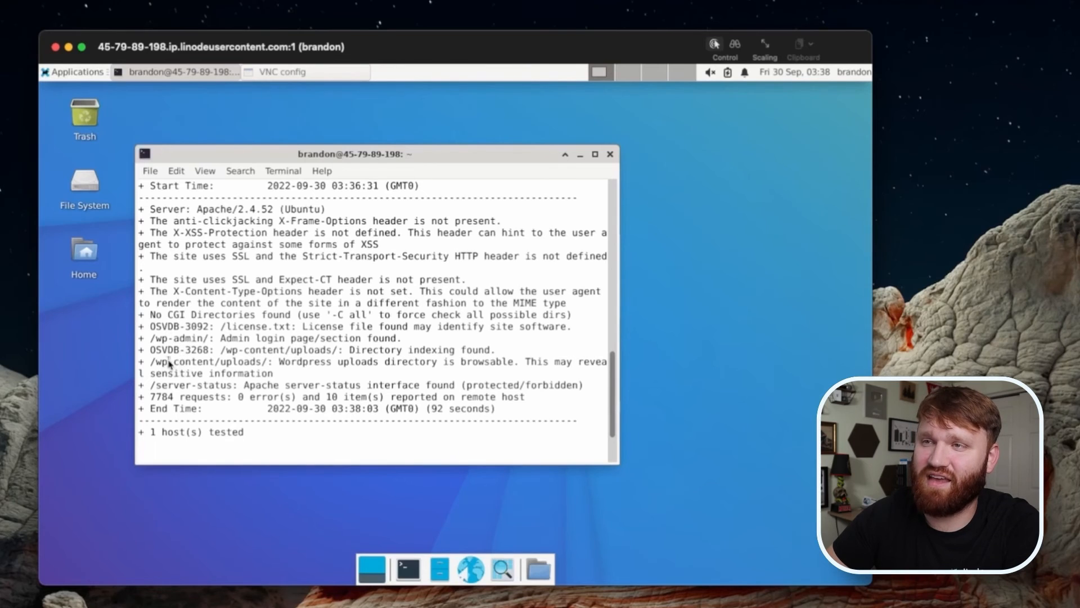
mouse_move(344, 364)
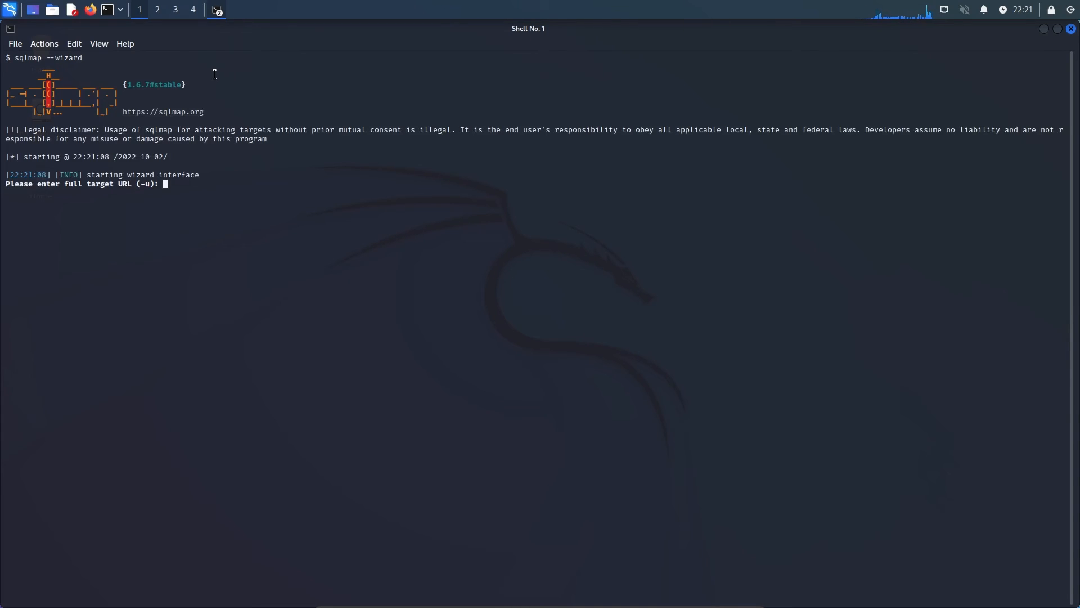
Step: Run 'cewl --help' and 'nikto -h risi.io -ssl', then start setoolkit
text(te)
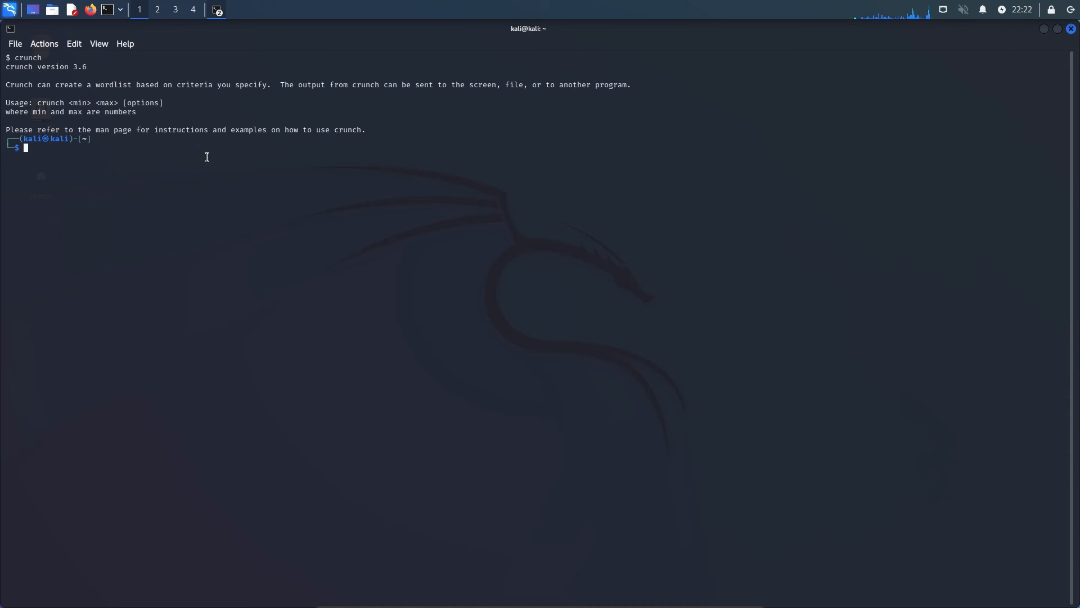
text(cewl --help)
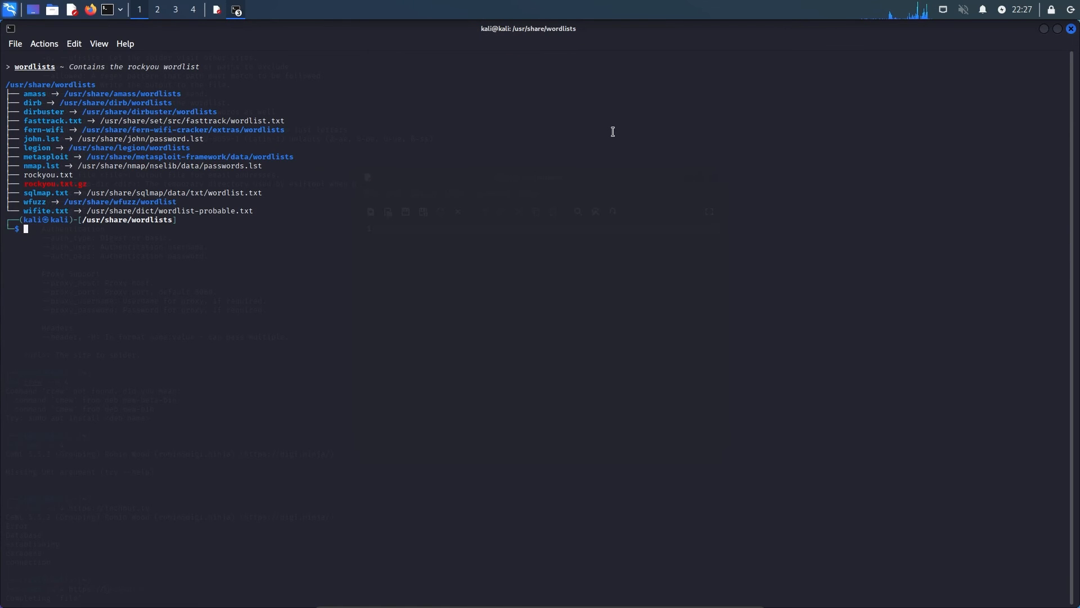
text(nikto -h risi.io -ssl)
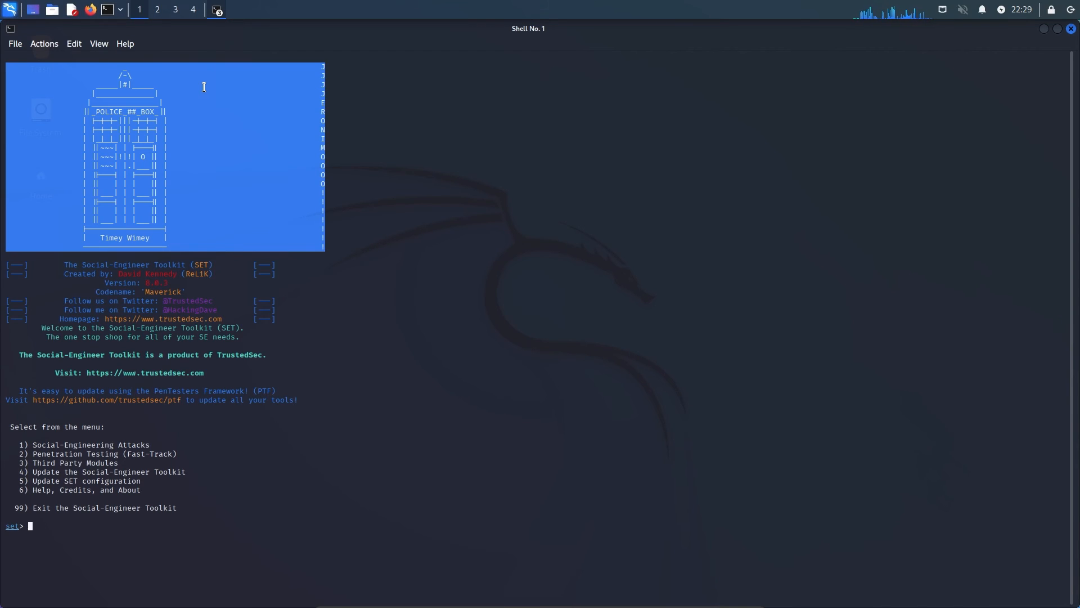
Step: Choose Social-Engineering Attacks (1), then QRCode Generator Attack Vector (8)
text(1)
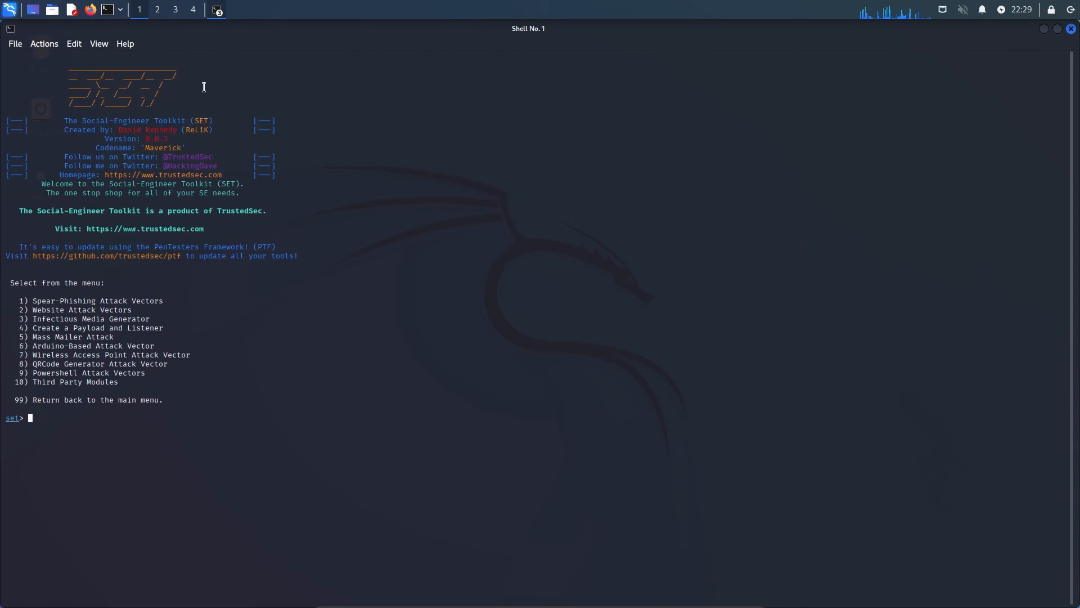
text(8)
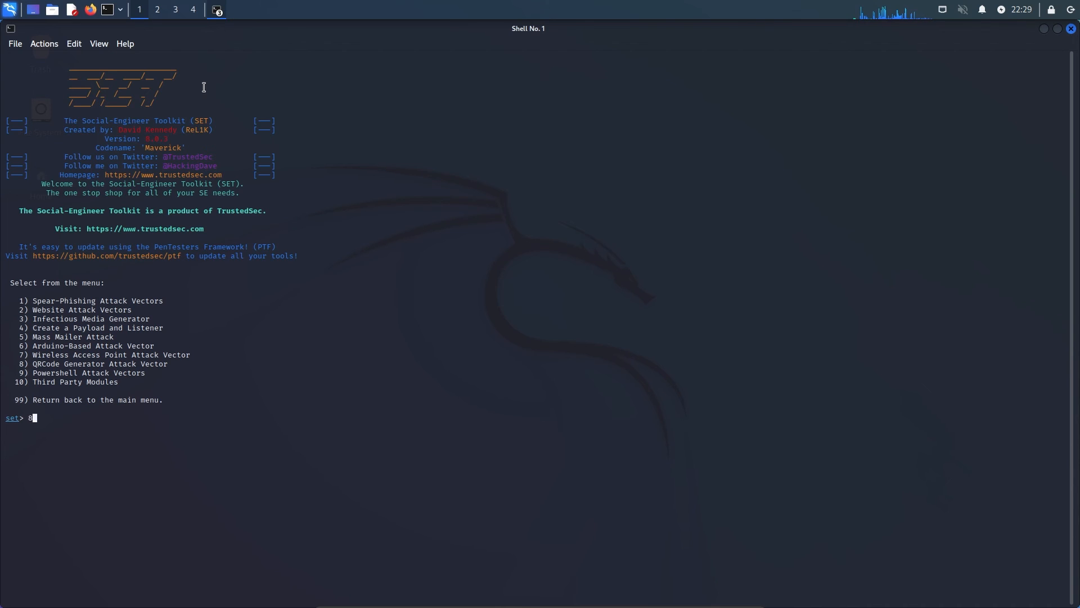